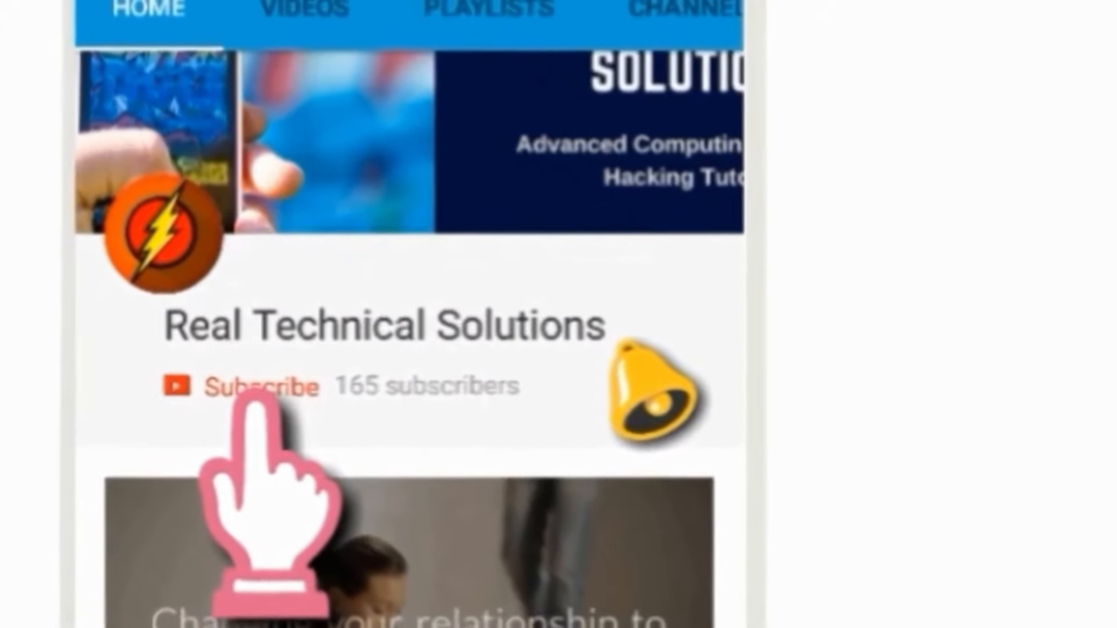
Step: Inspect the rufus-2.18 file's properties, then dismiss them
click(261, 385)
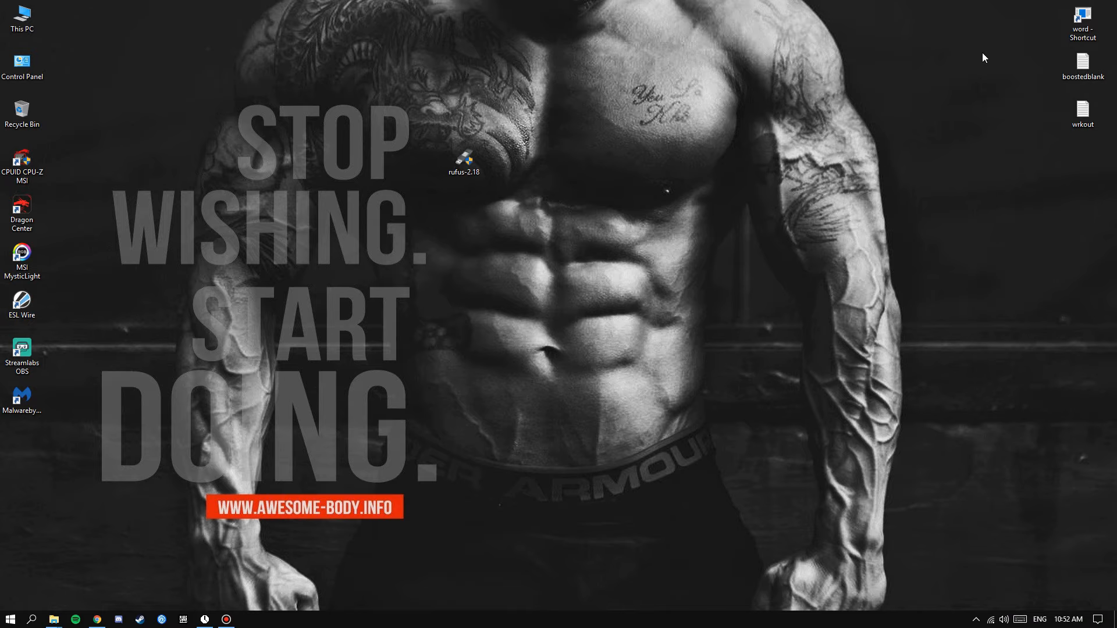
mouse_move(870, 441)
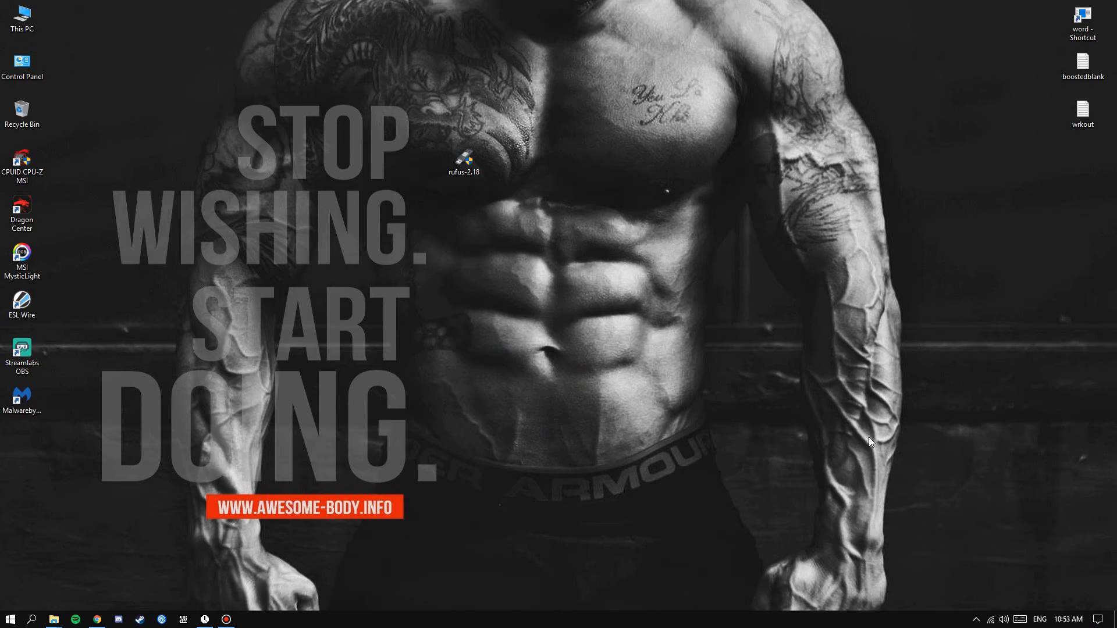
click(465, 162)
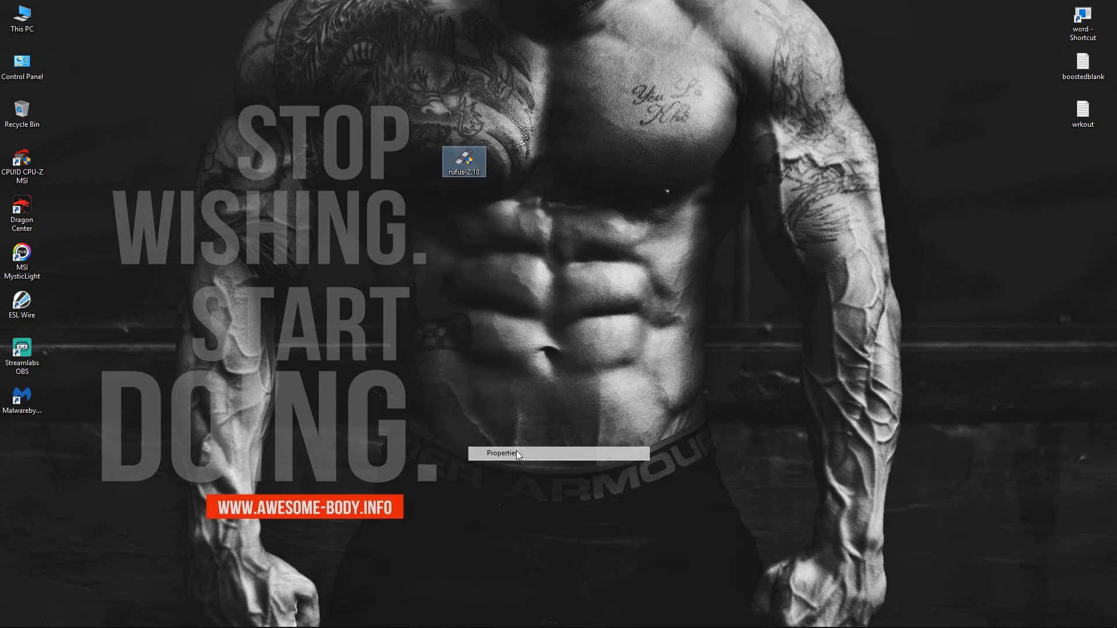
click(504, 453)
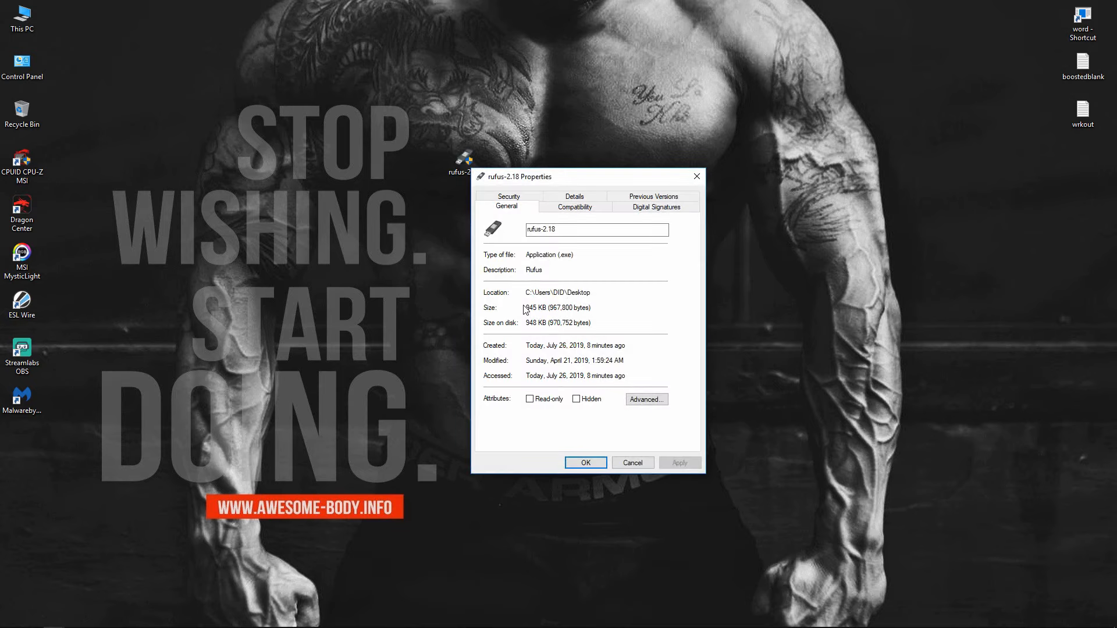
click(632, 463)
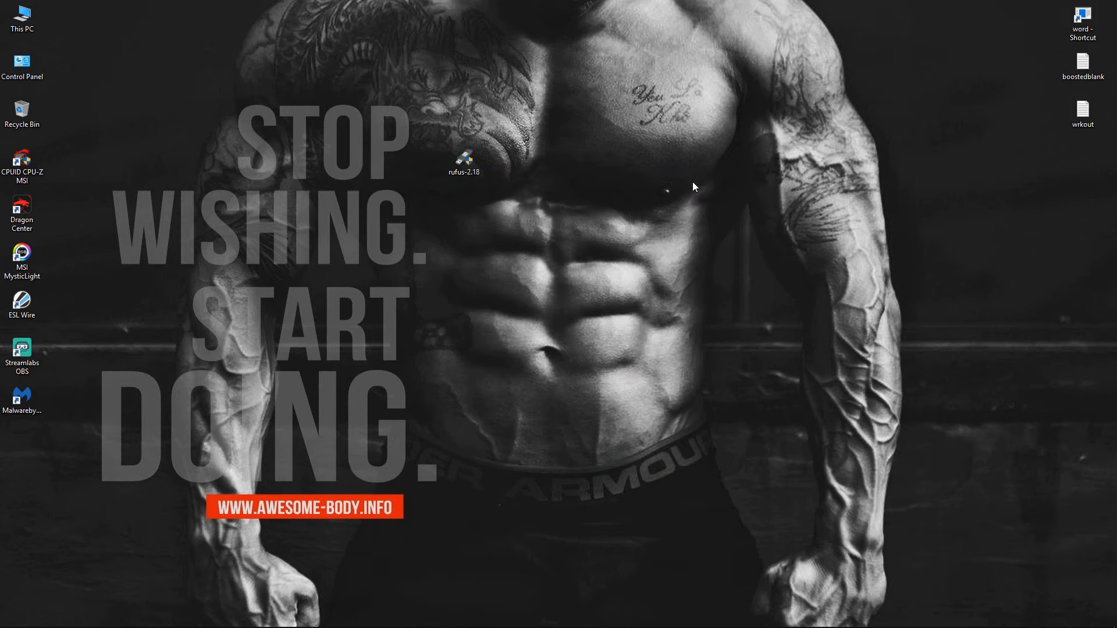
mouse_move(560, 230)
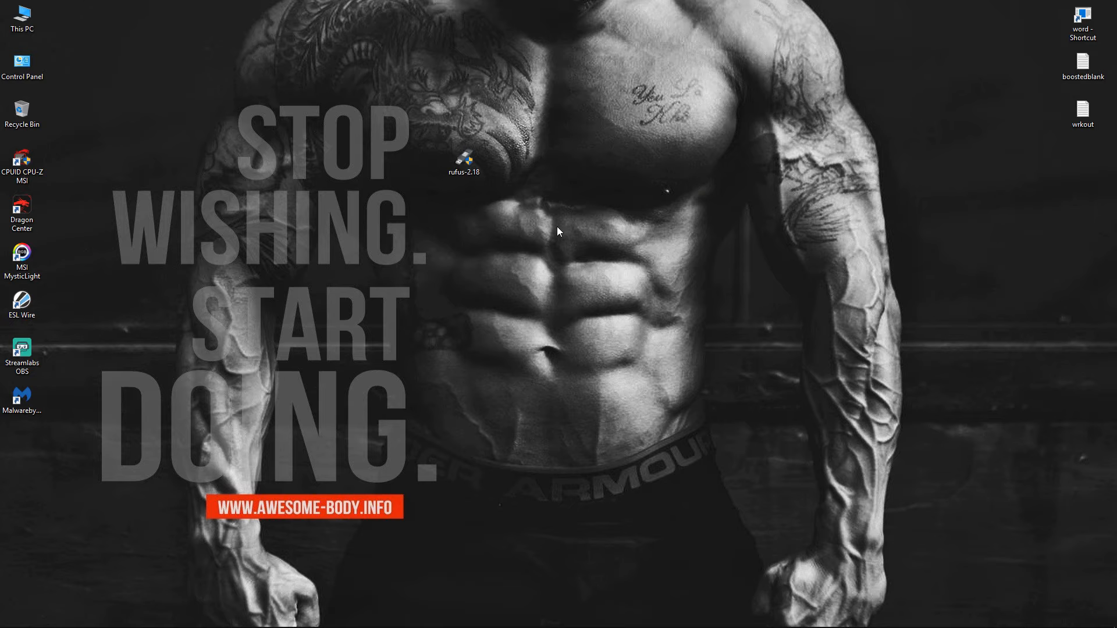
Step: Close the wallpaper tab, search 'download win 10', and open Microsoft's Download Windows 10 page
click(96, 619)
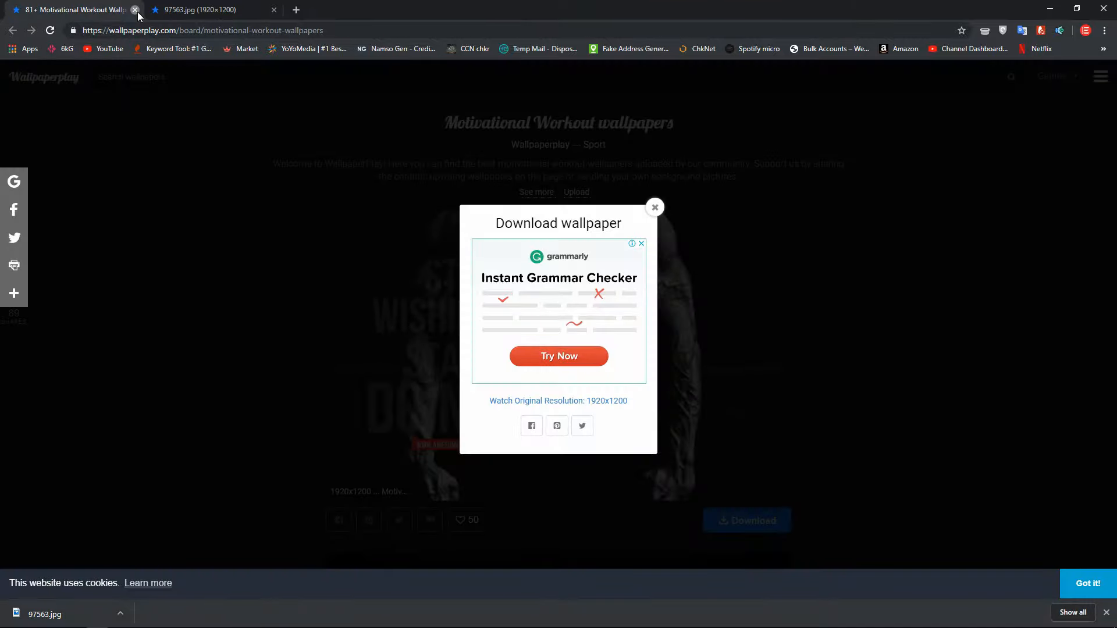
click(135, 10)
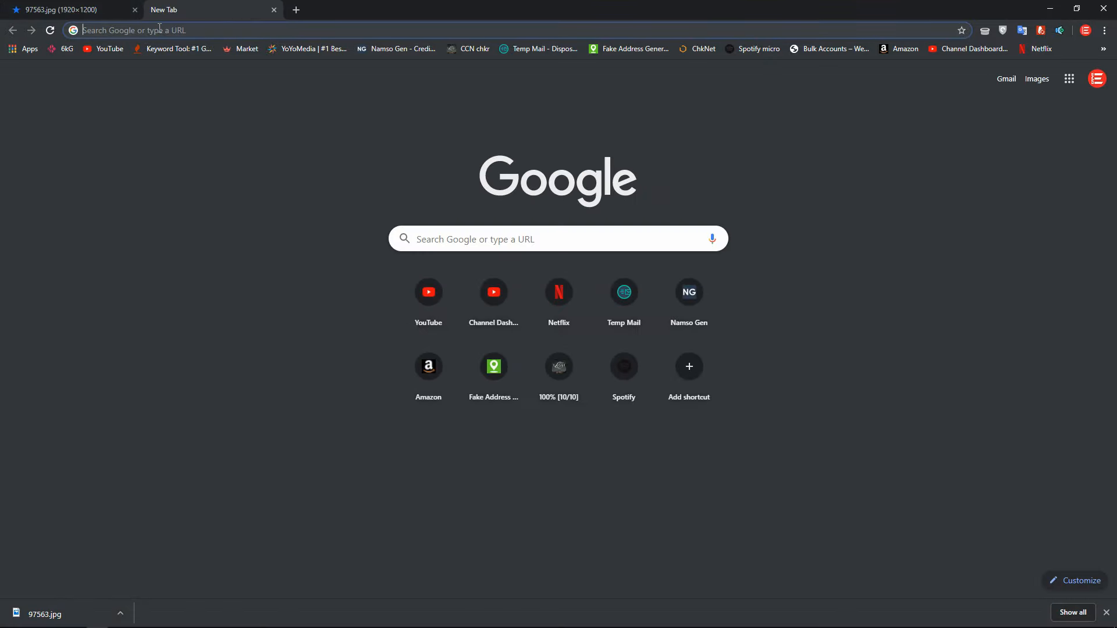
text(download win 1)
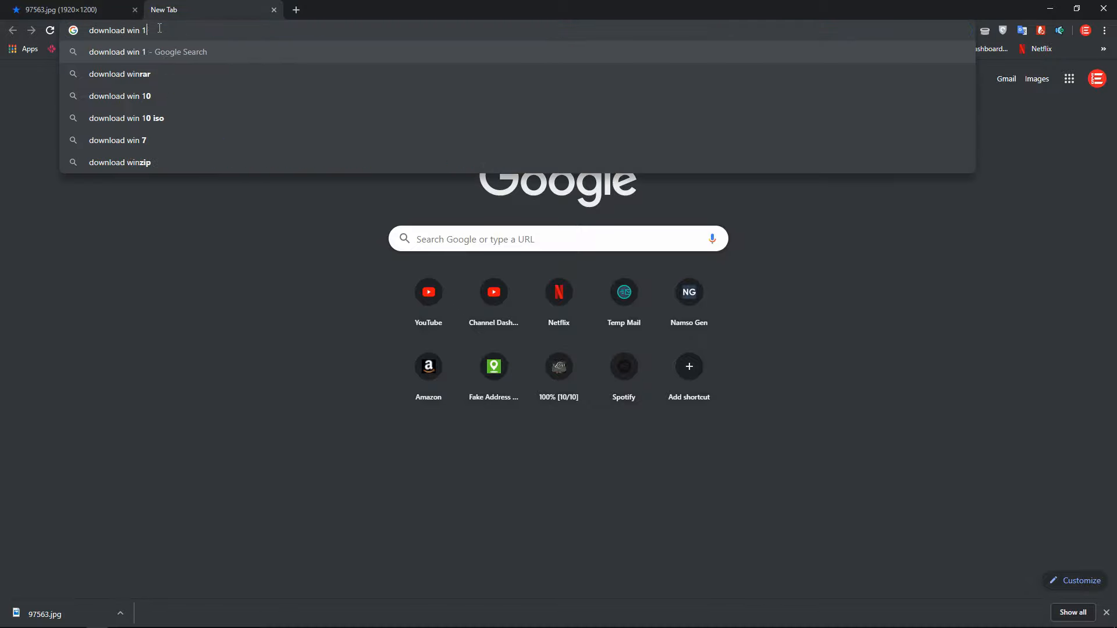
click(126, 118)
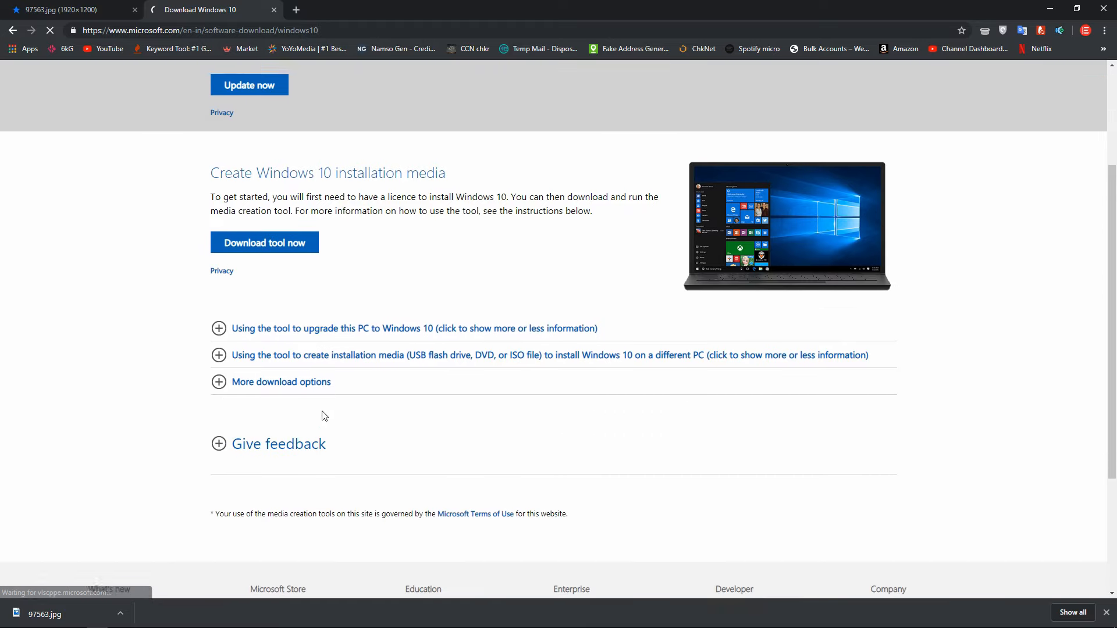
click(280, 235)
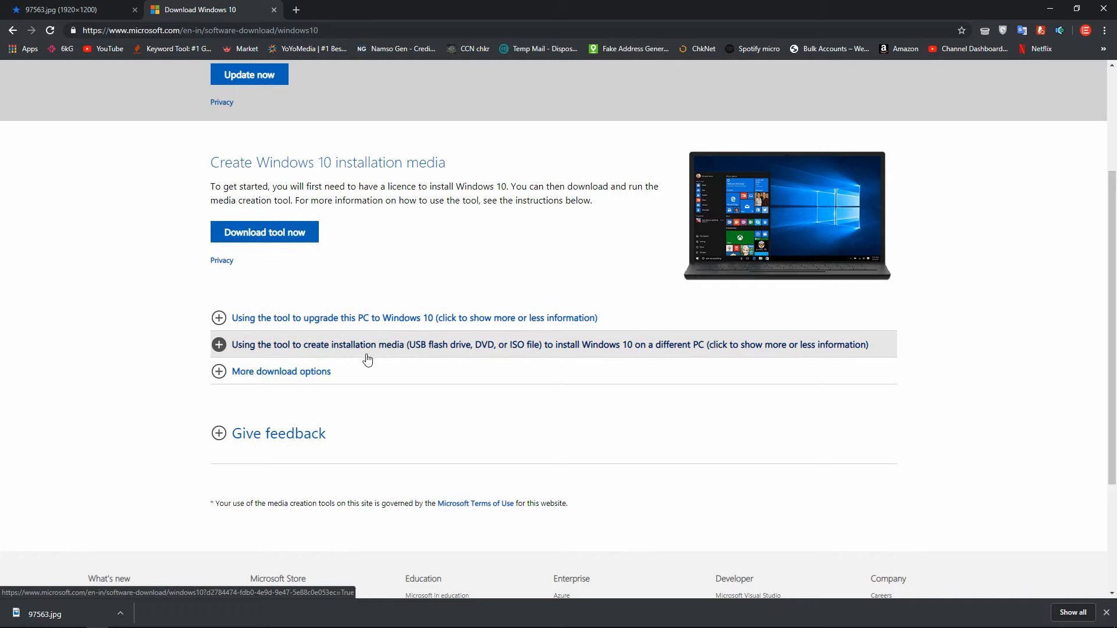
mouse_move(334, 354)
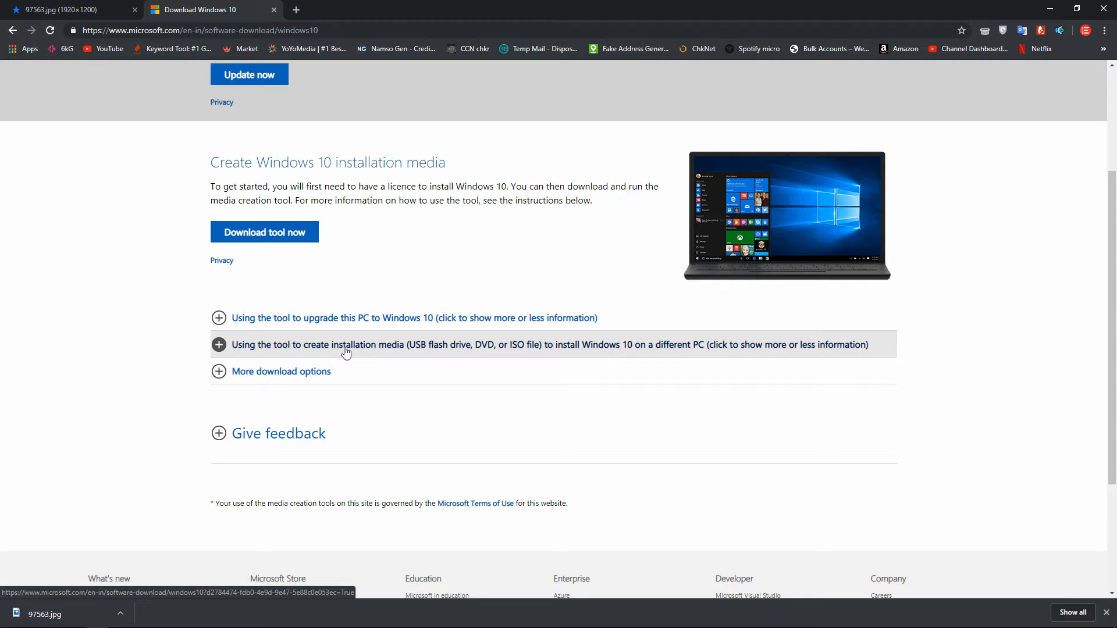
scroll(down, 3)
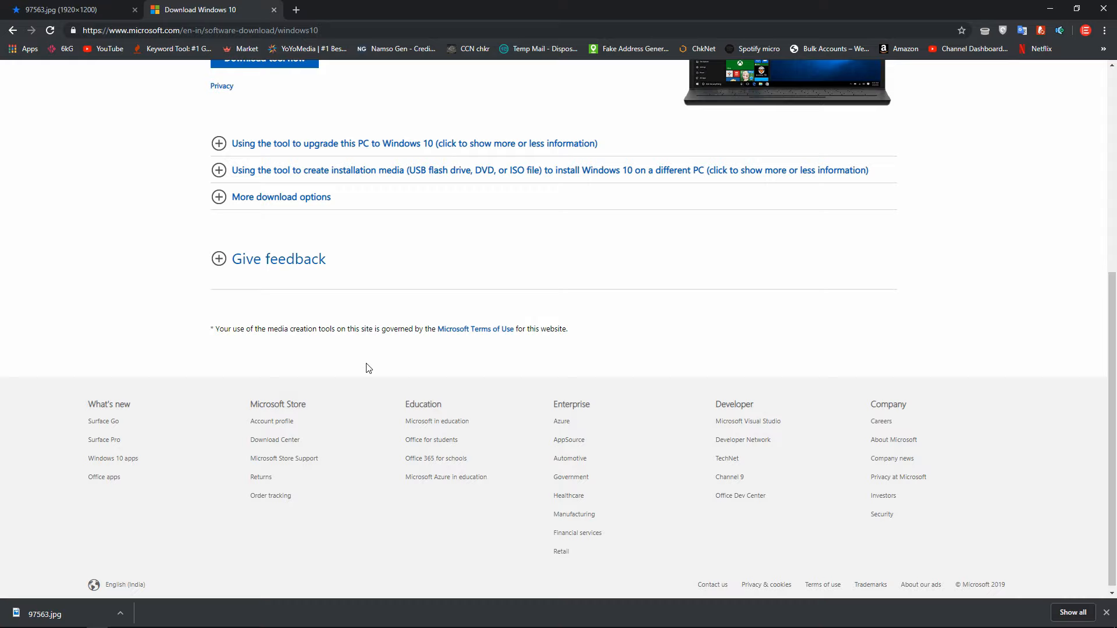
mouse_move(295, 10)
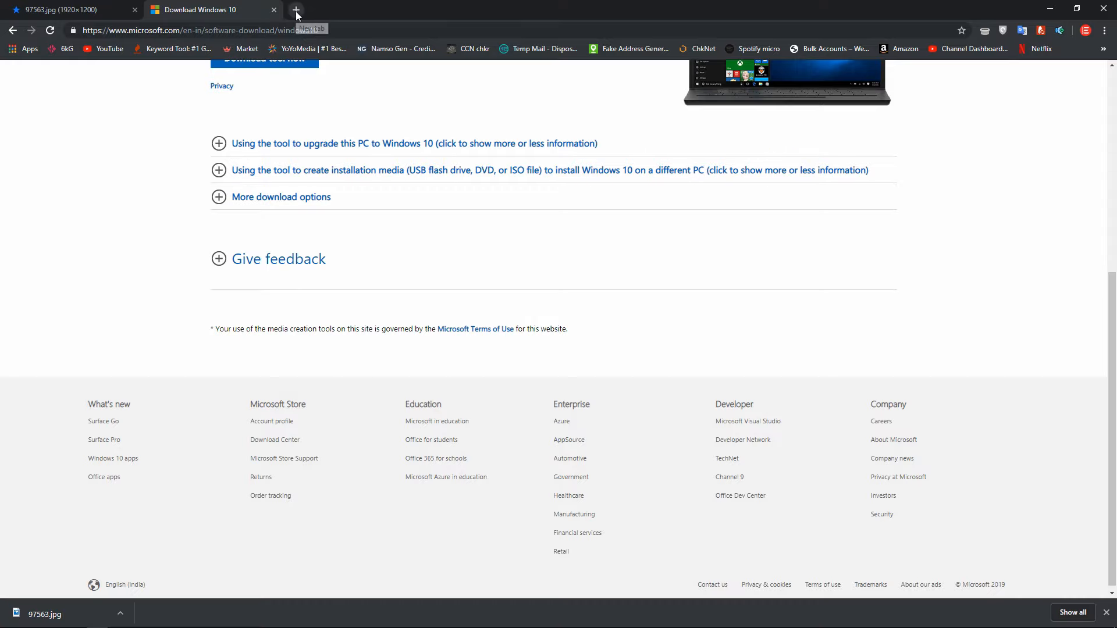
Step: Search 'kuhyaa download win 10' in a new tab and open the 'Windows 10 | kuyhAa' result
click(296, 10)
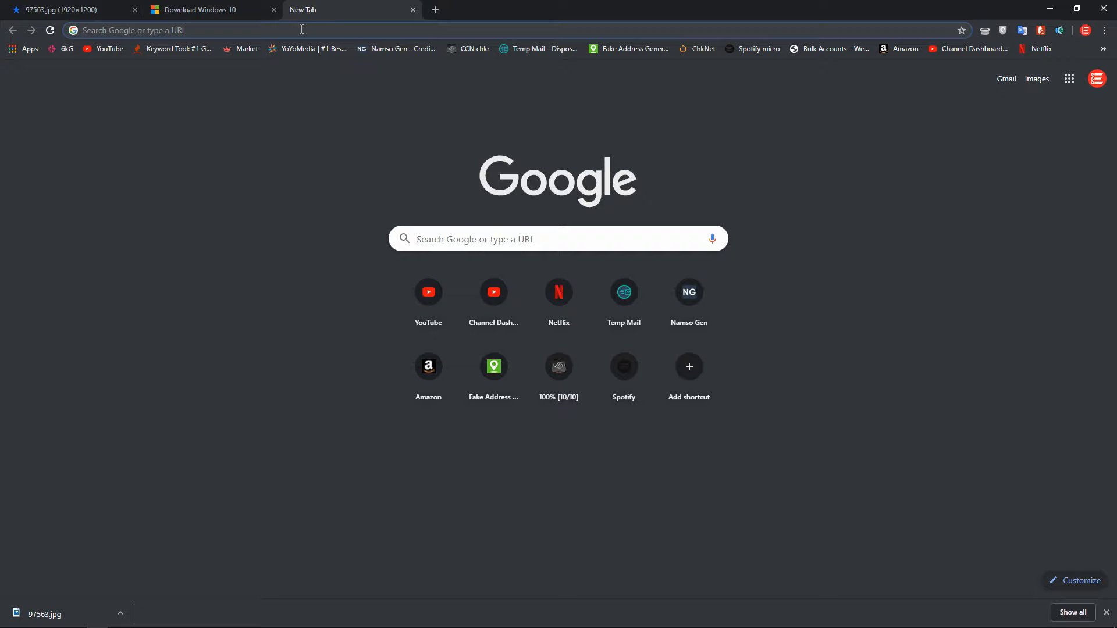
text(kuhy)
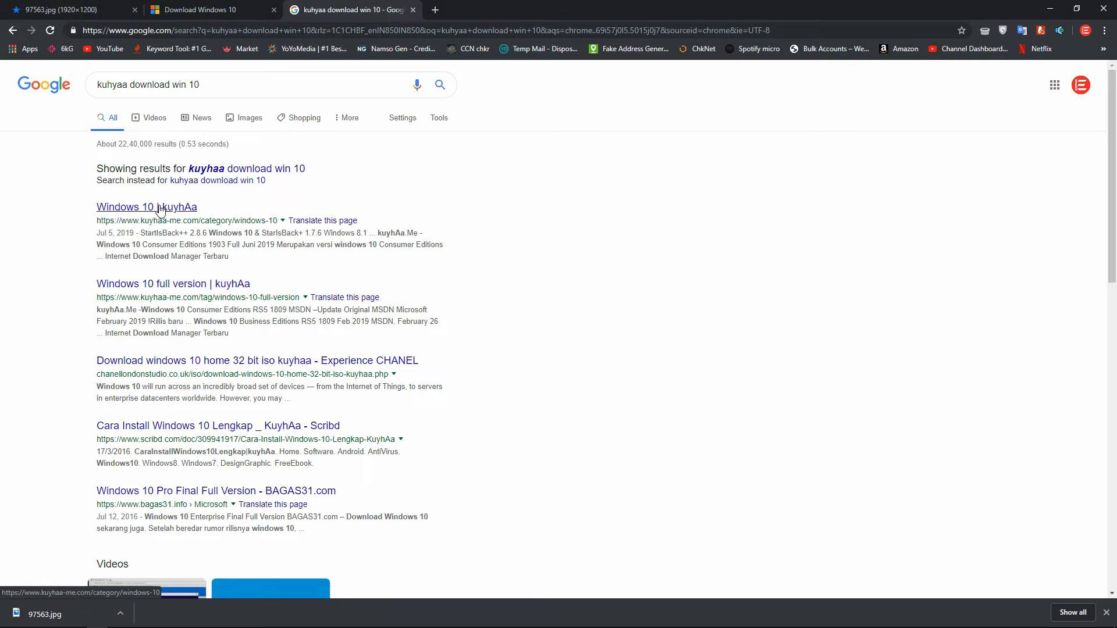
click(147, 207)
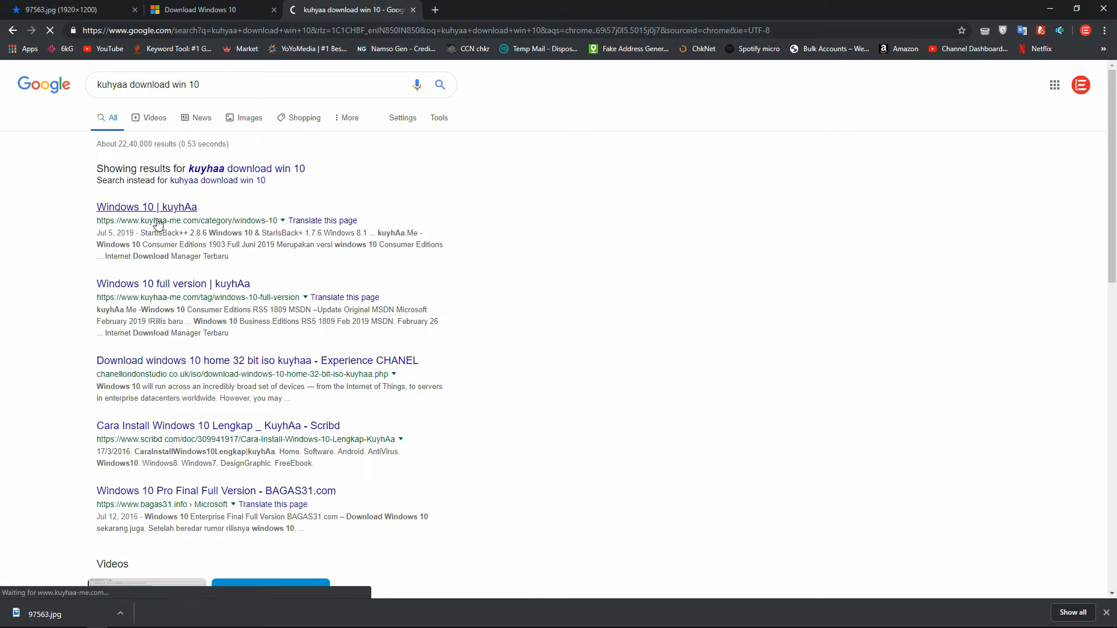
click(146, 207)
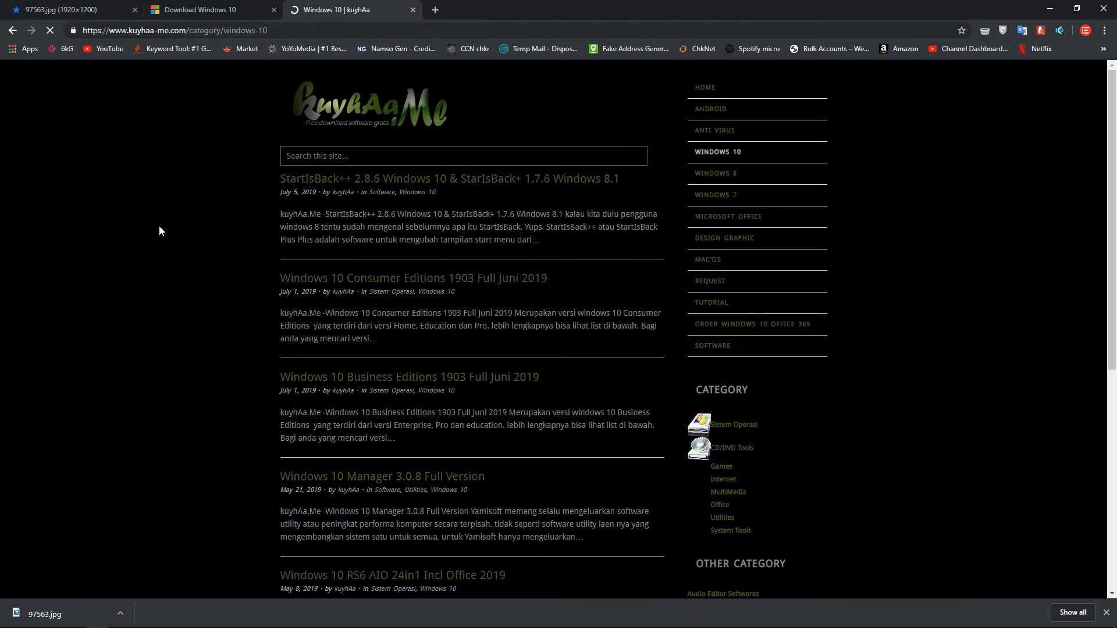
click(942, 31)
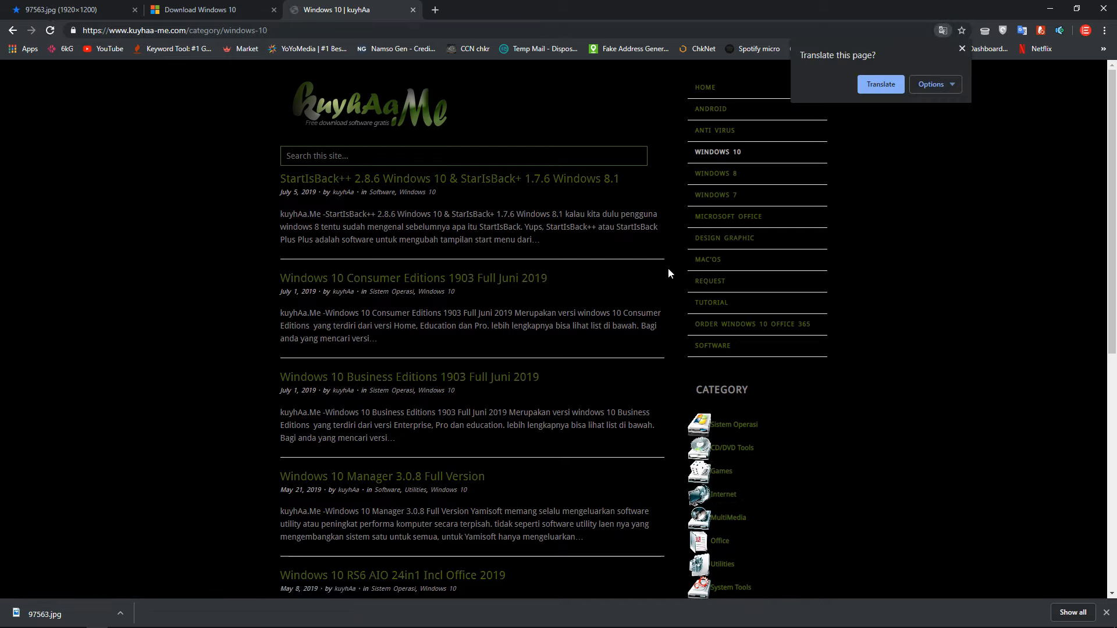
mouse_move(539, 243)
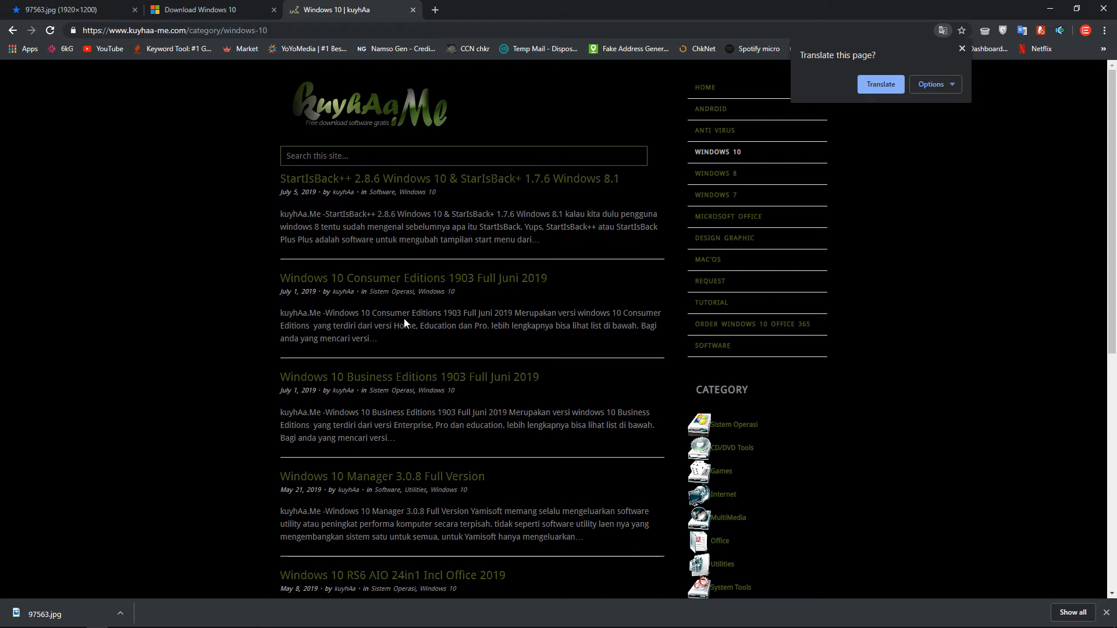
scroll(down, 3)
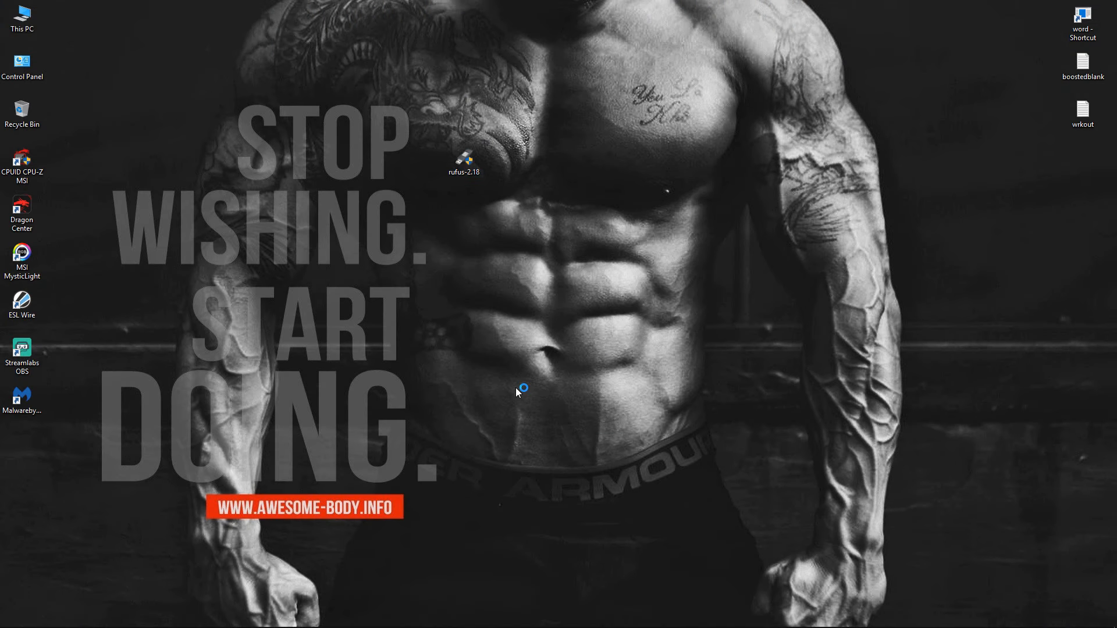
Step: Relaunch rufus-2.18 after inserting the USB drive so the 7.8 GB drive is detected
double_click(464, 160)
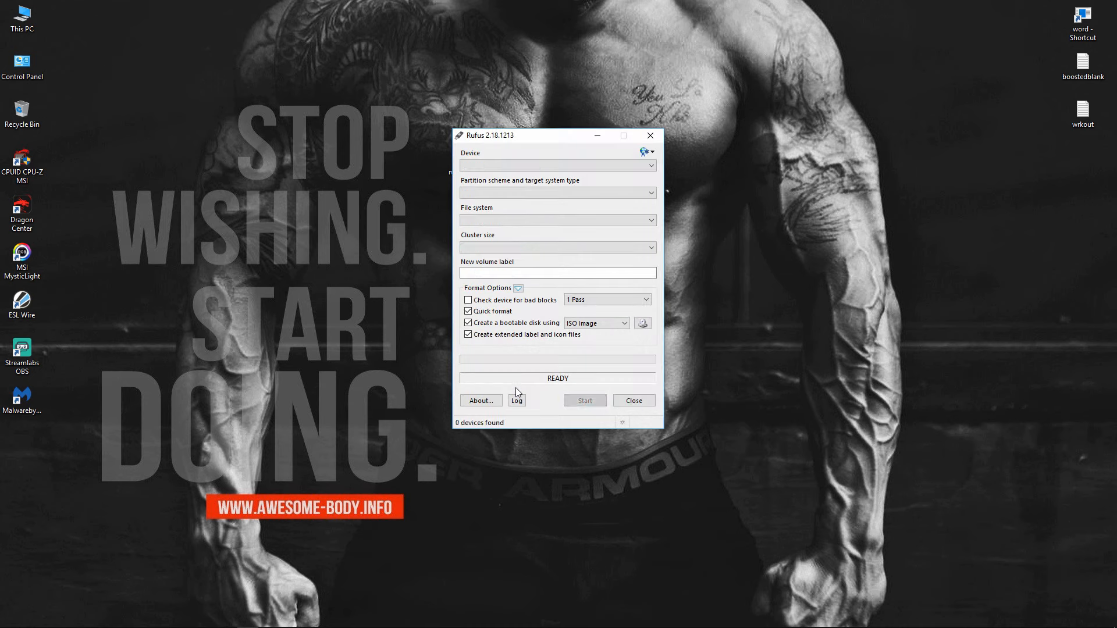
mouse_move(684, 85)
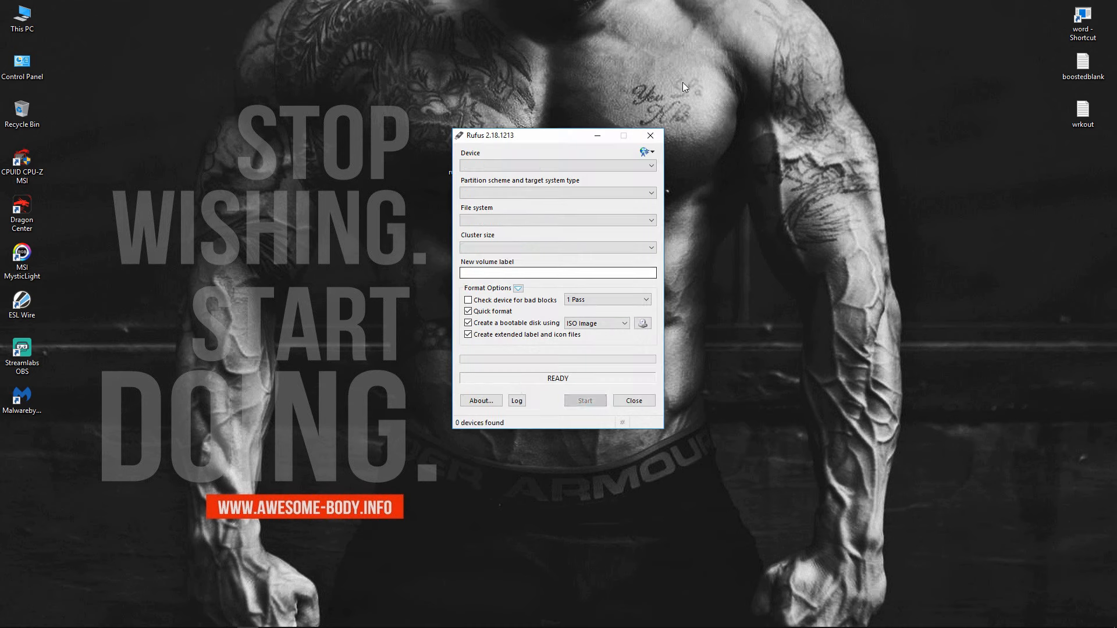
click(633, 401)
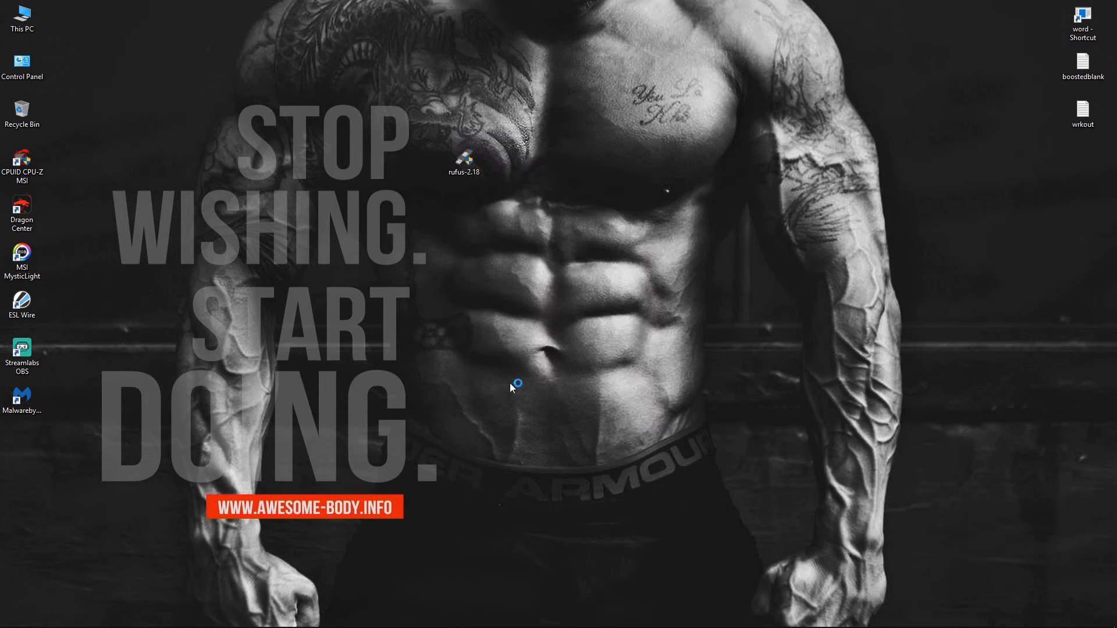
double_click(466, 158)
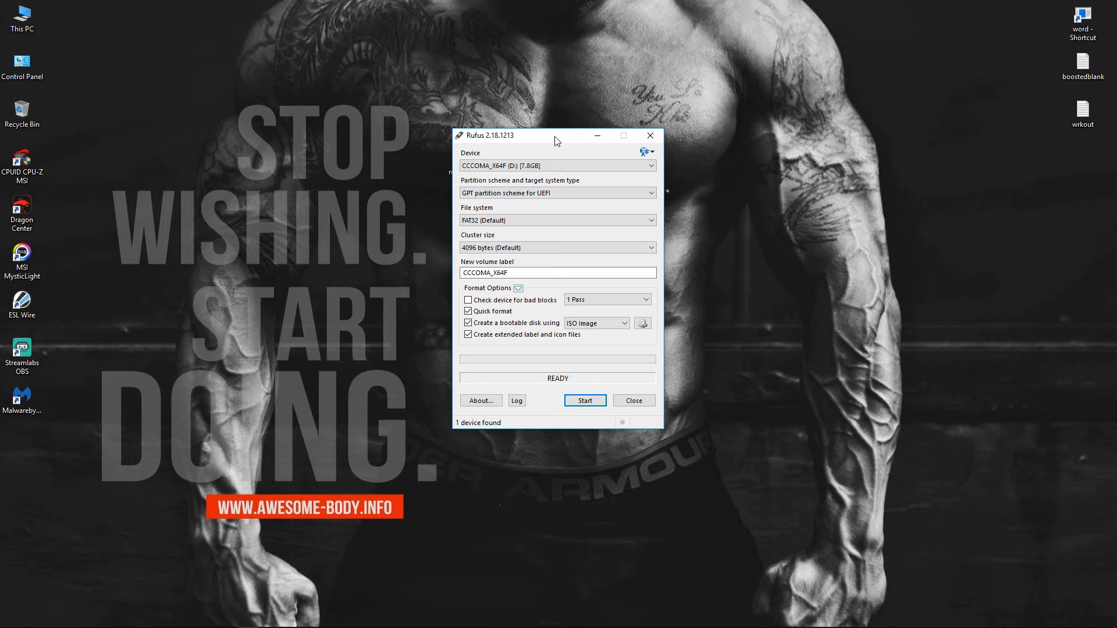
mouse_move(561, 143)
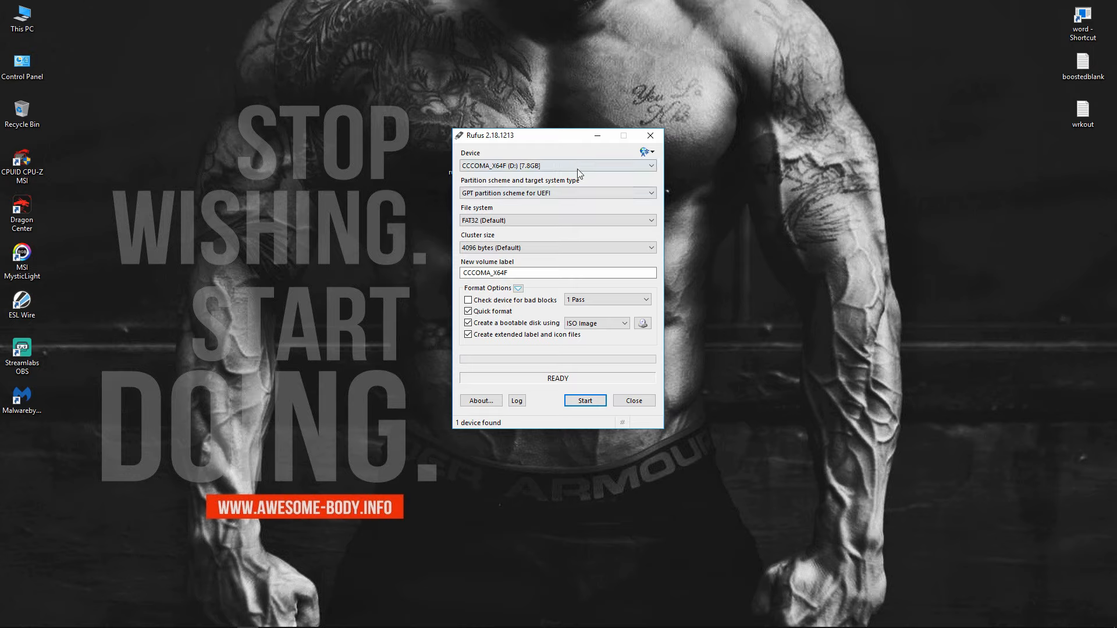
mouse_move(588, 186)
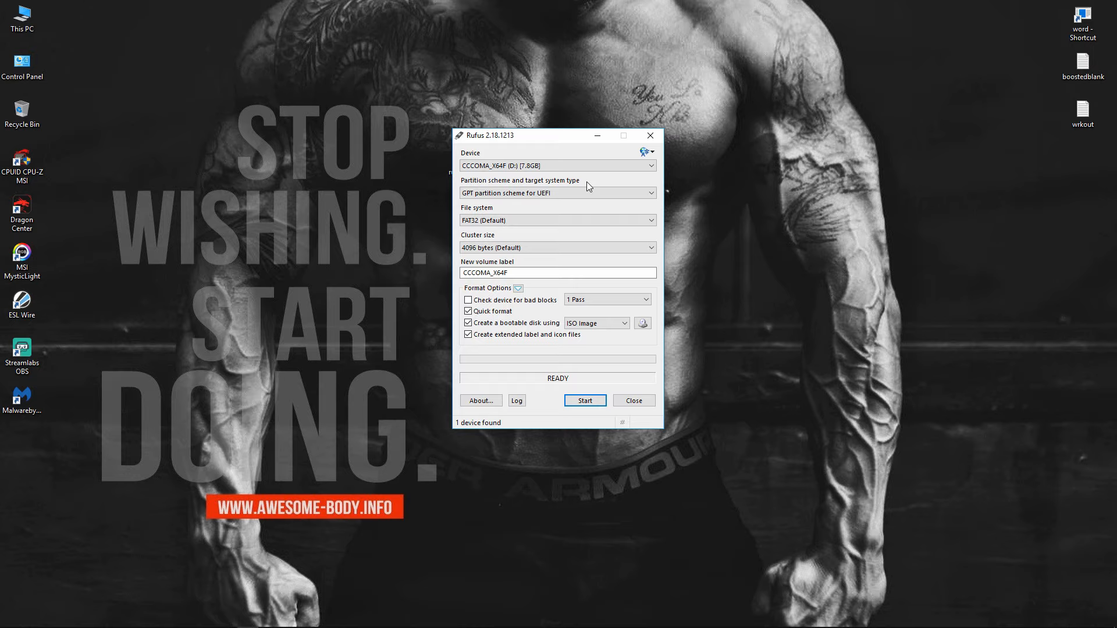
click(623, 323)
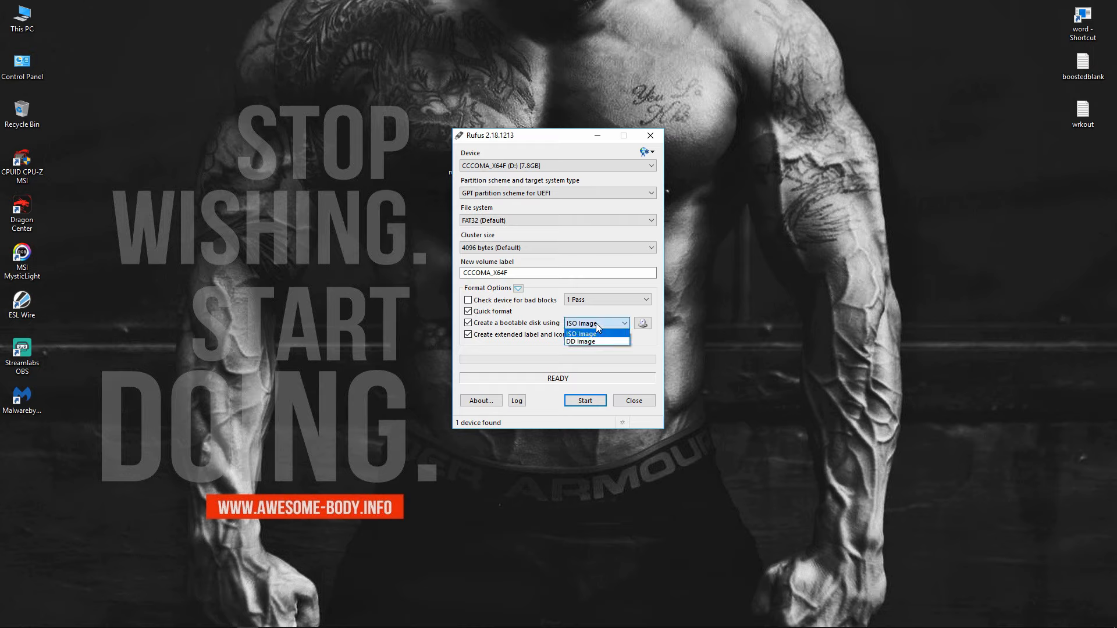
click(584, 333)
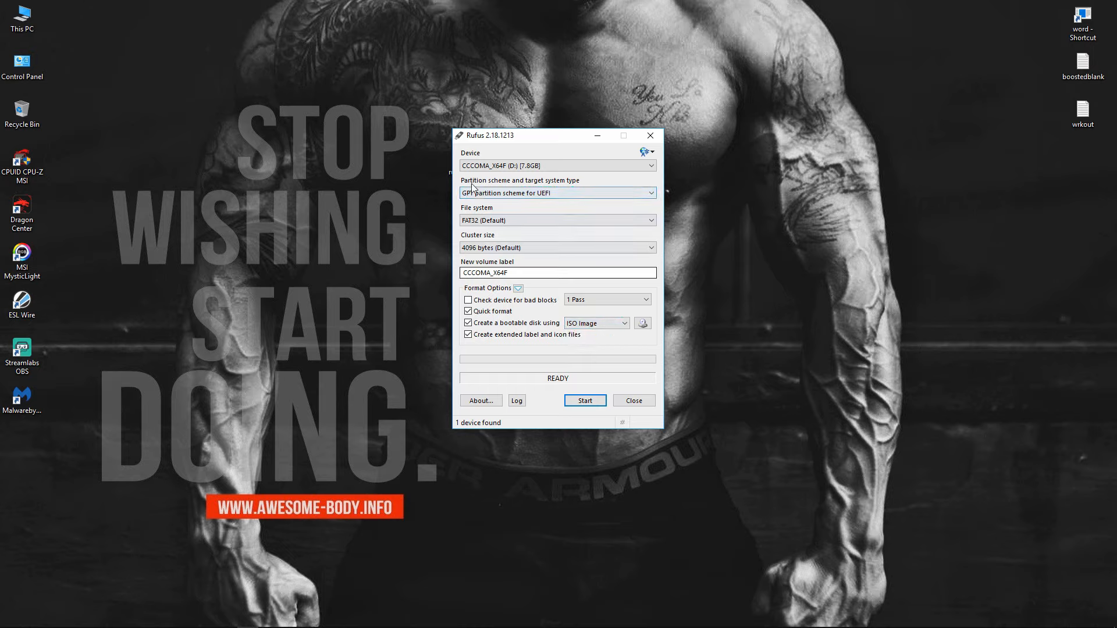
mouse_move(642, 323)
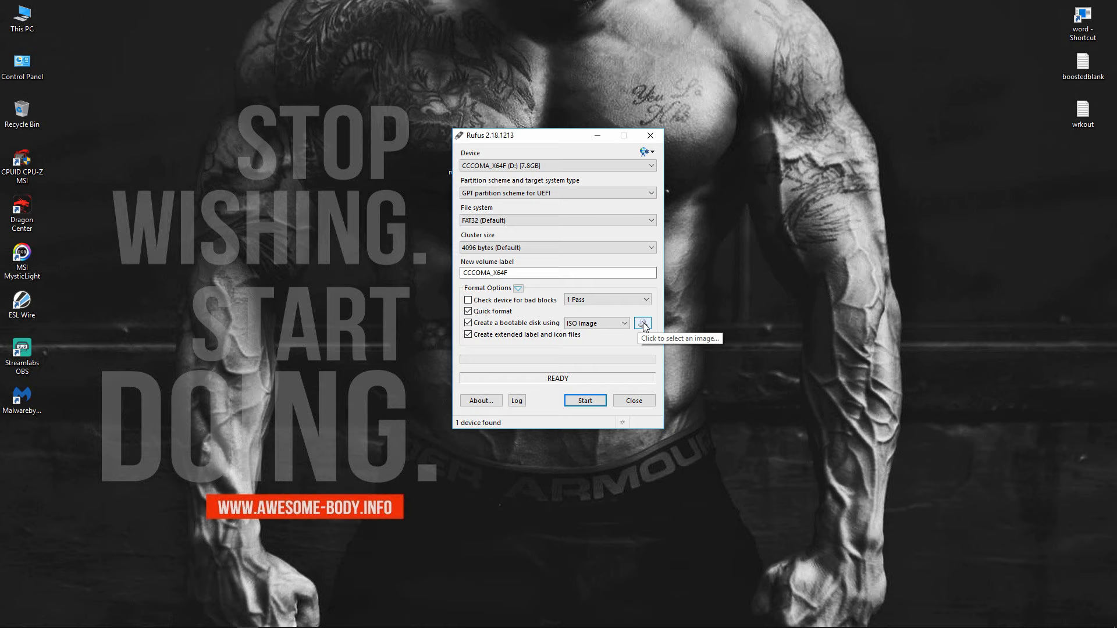
Step: Browse to F:\softs\OS\Win7SP1.August.x64.kuyhAa and open the Windows 7 SP1 x64 AIO ISO
click(643, 323)
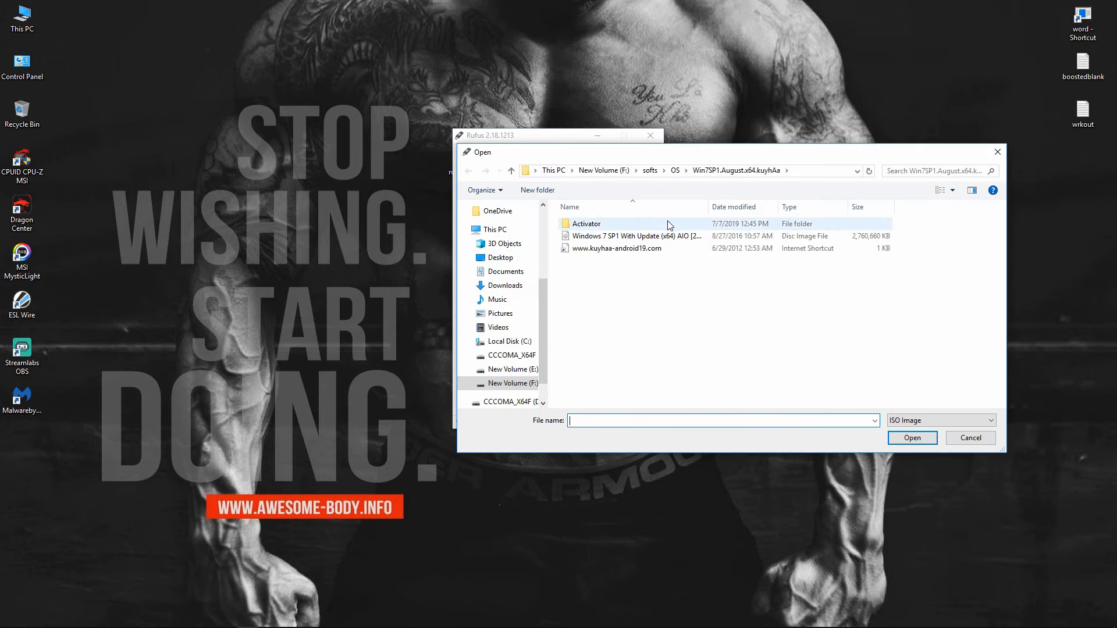
click(603, 170)
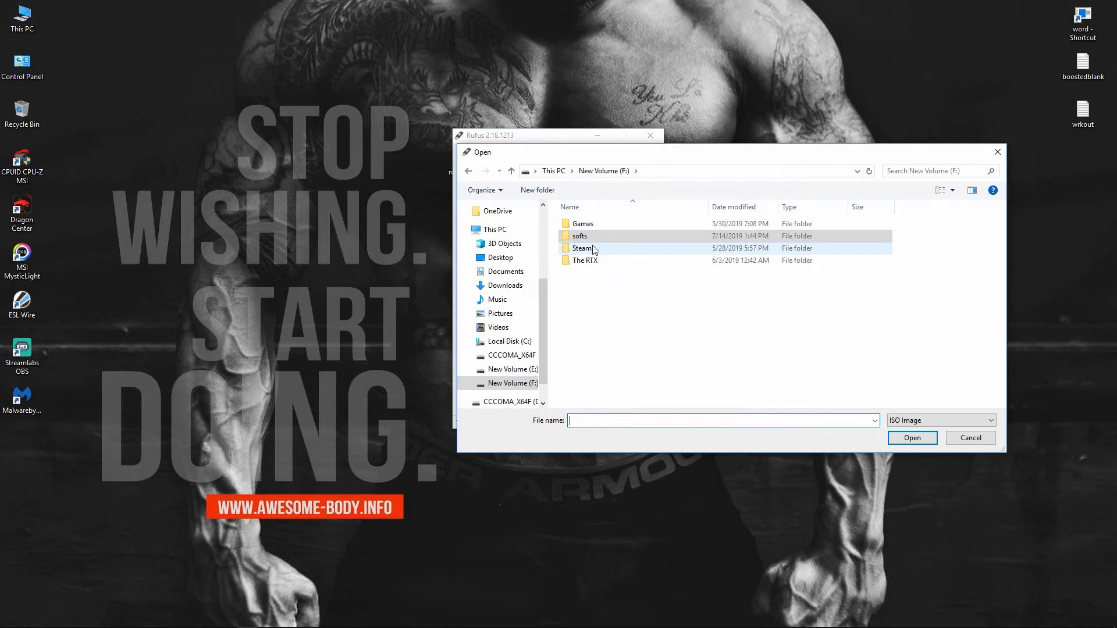
double_click(578, 236)
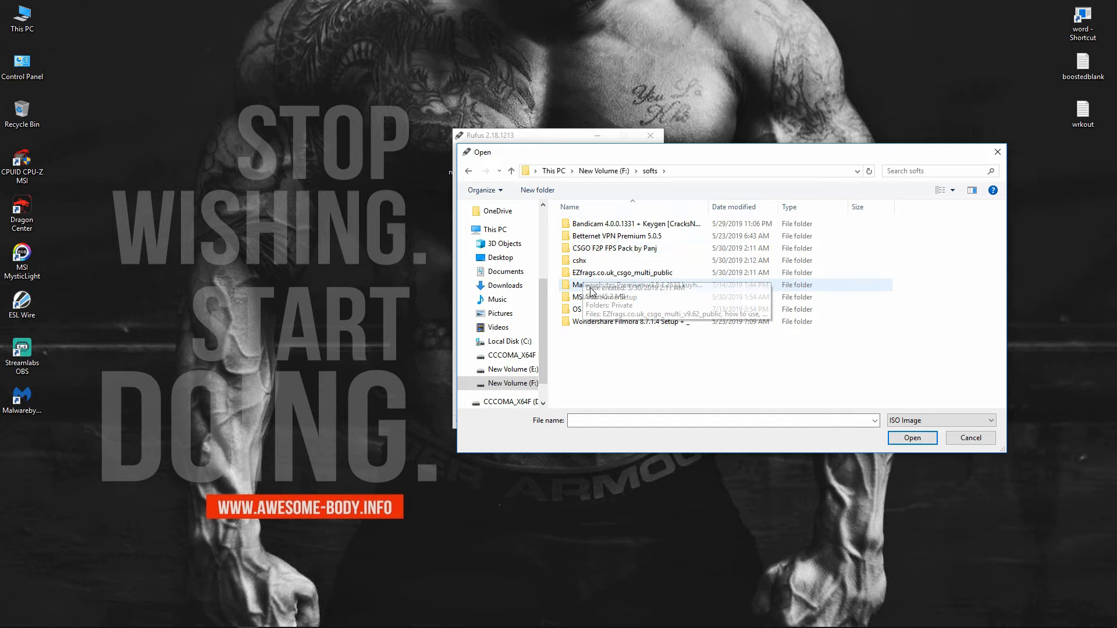
double_click(576, 309)
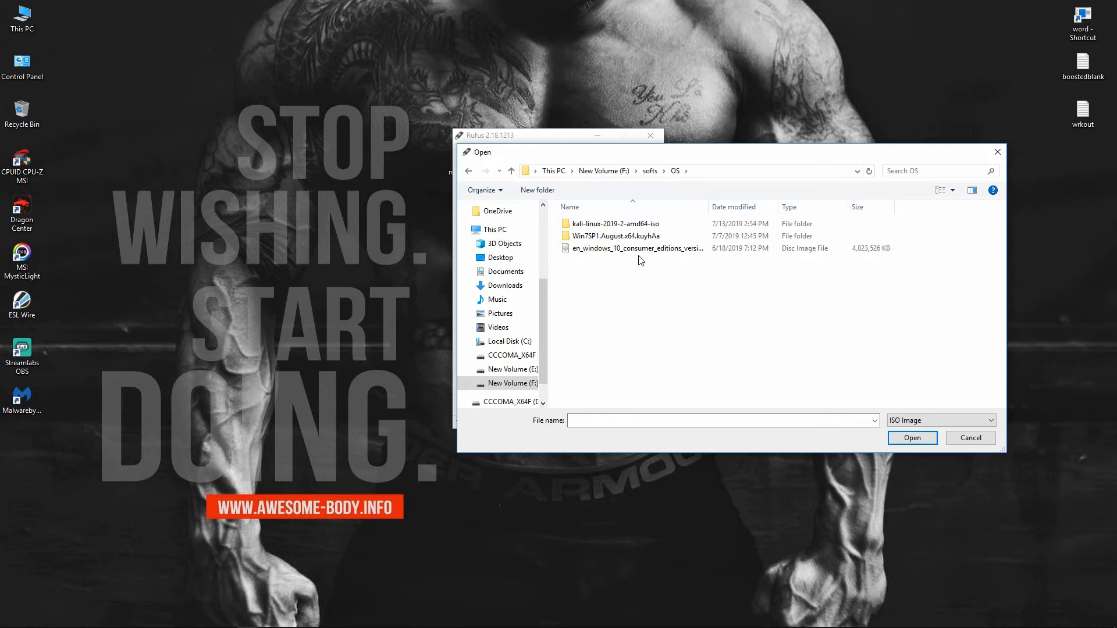
double_click(608, 236)
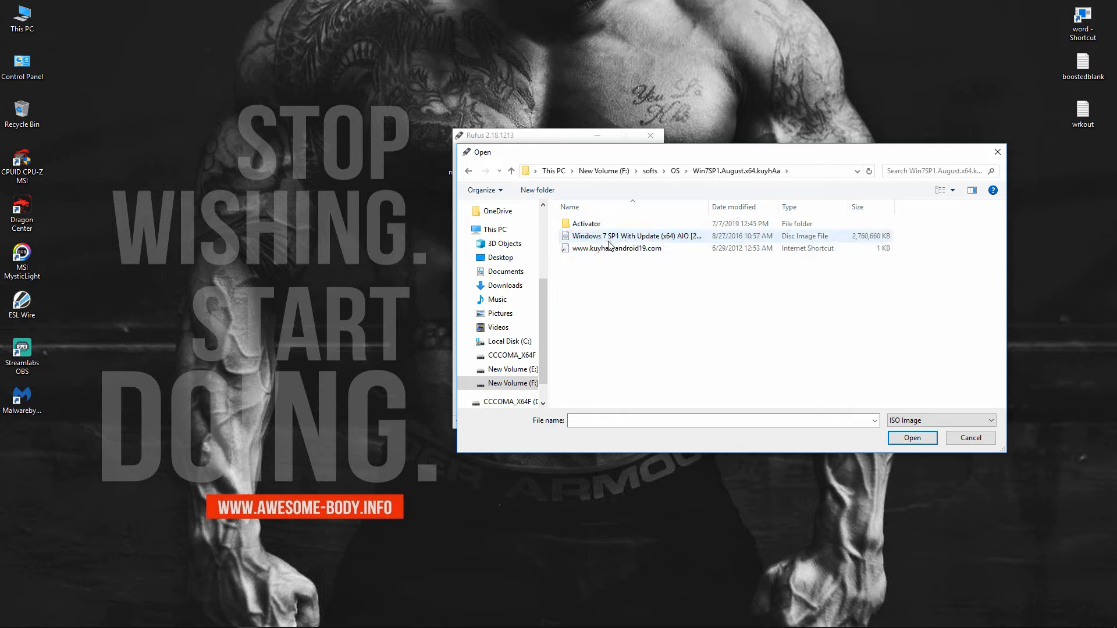
mouse_move(642, 244)
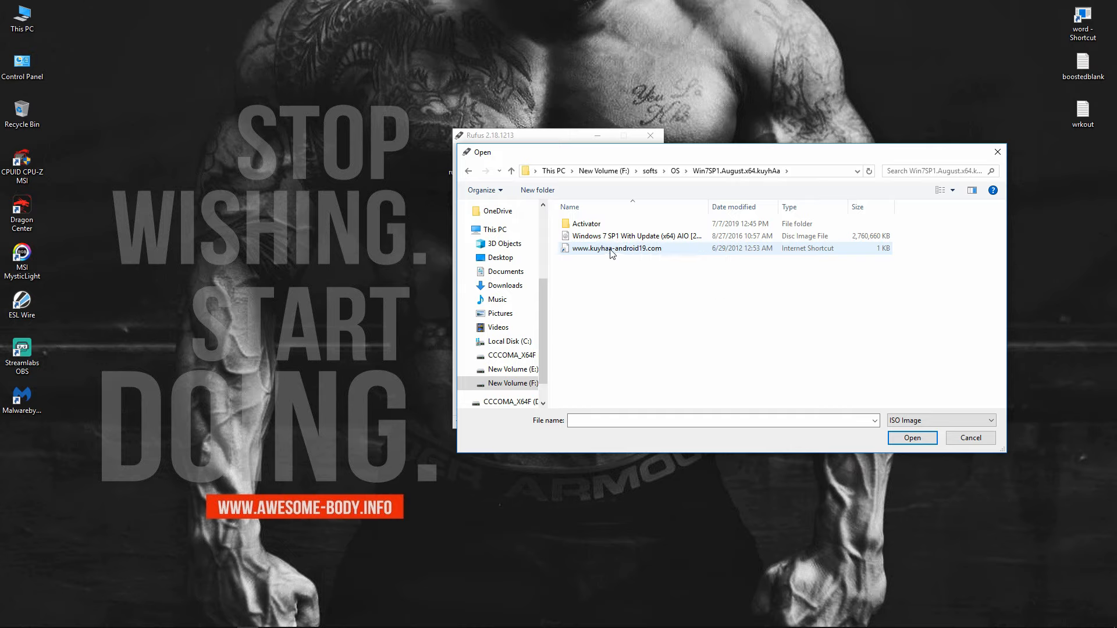
click(633, 236)
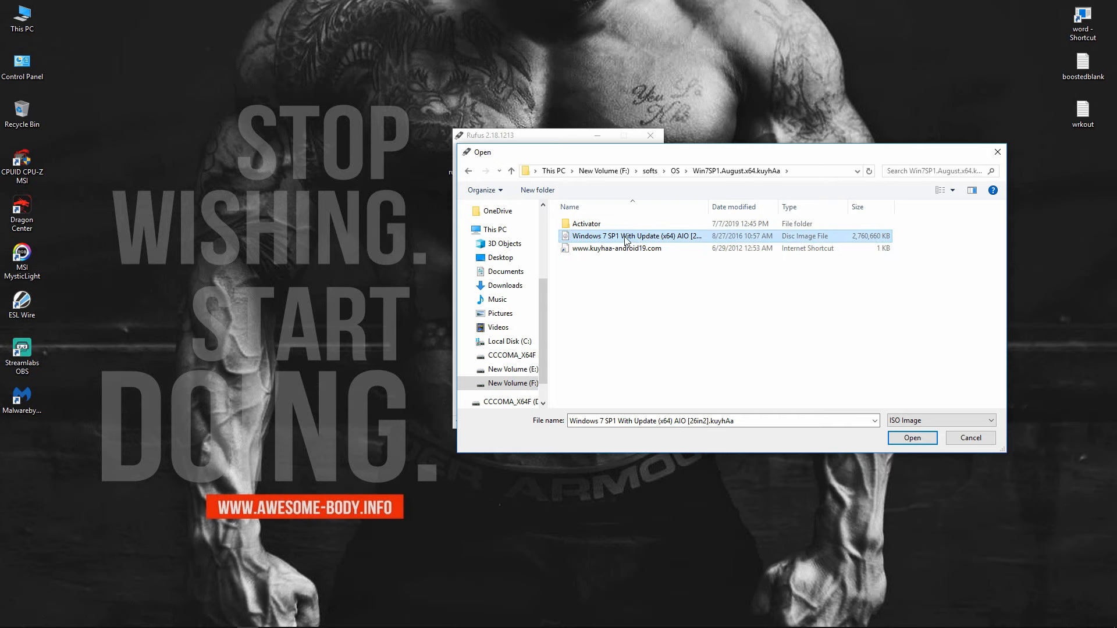
click(912, 437)
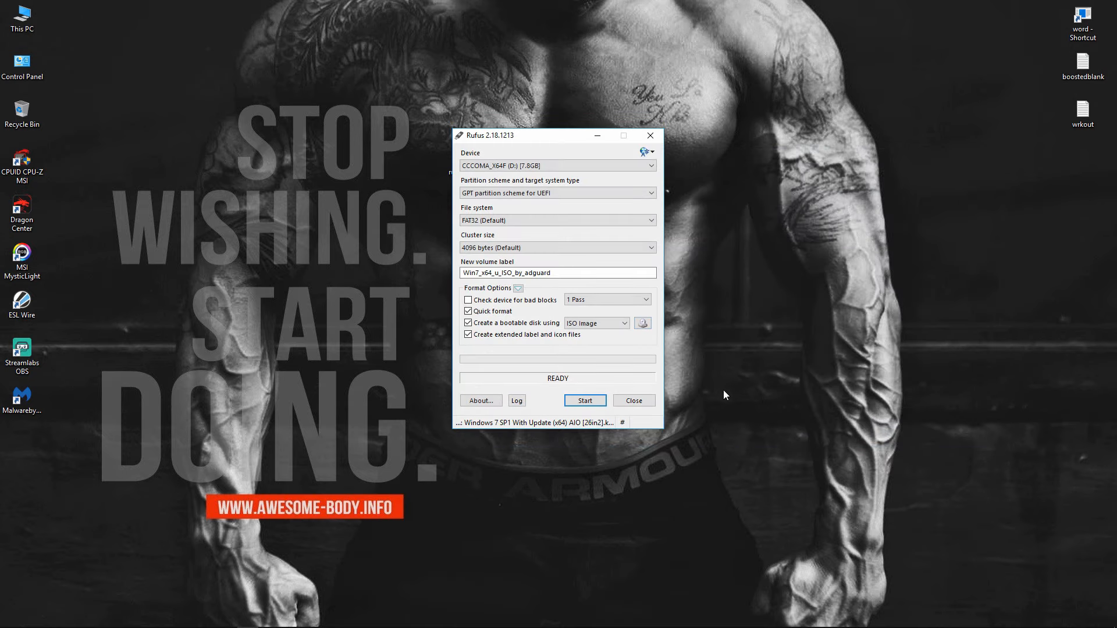
mouse_move(628, 399)
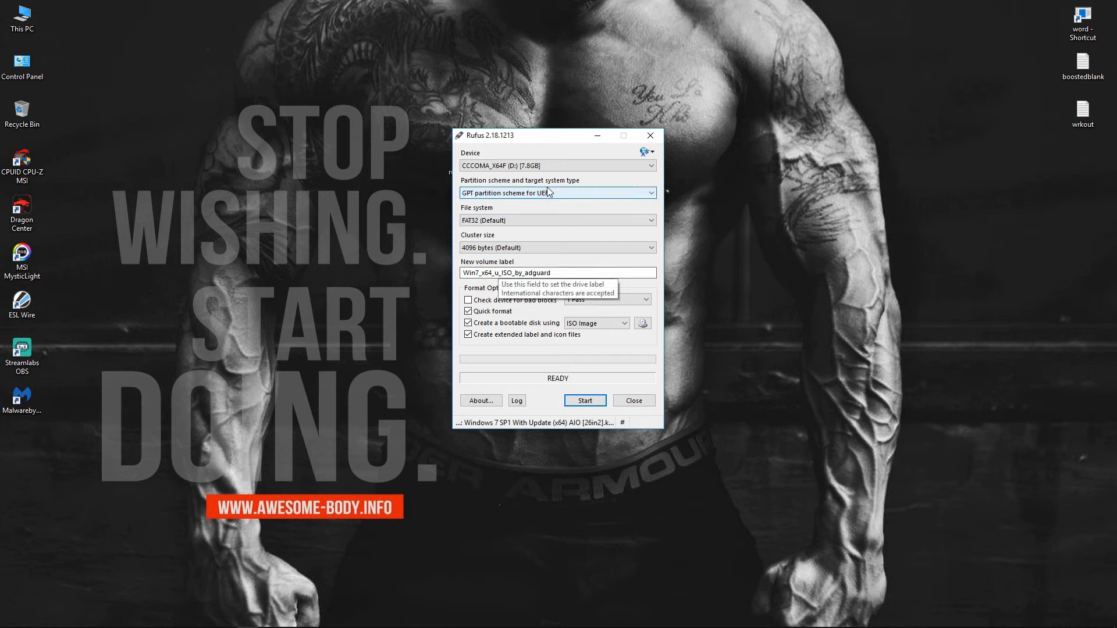
mouse_move(555, 197)
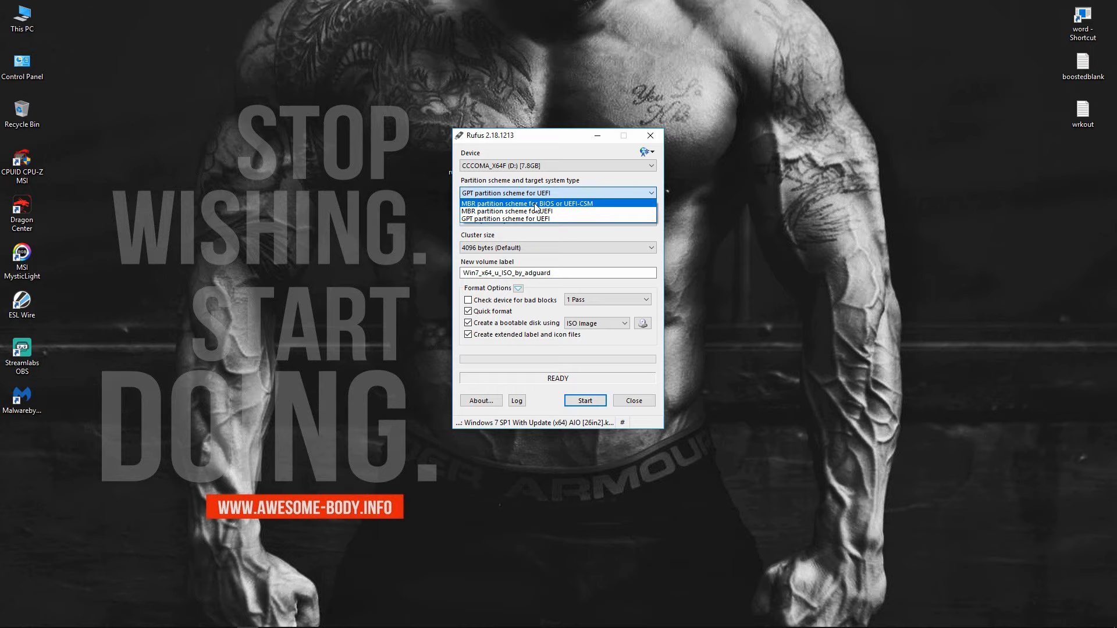
click(533, 203)
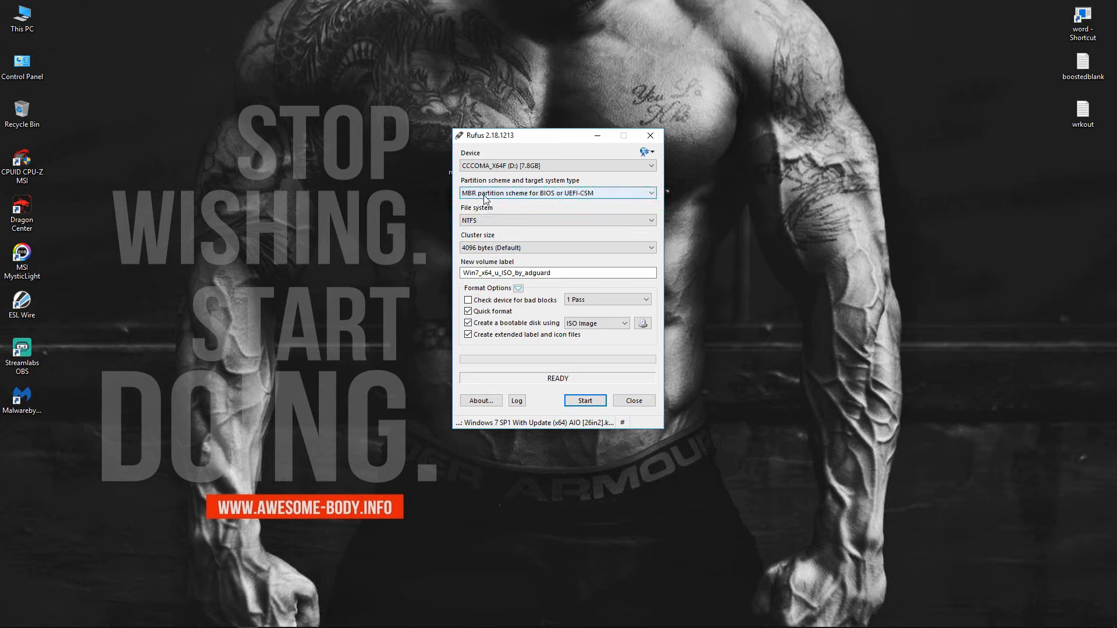
mouse_move(571, 198)
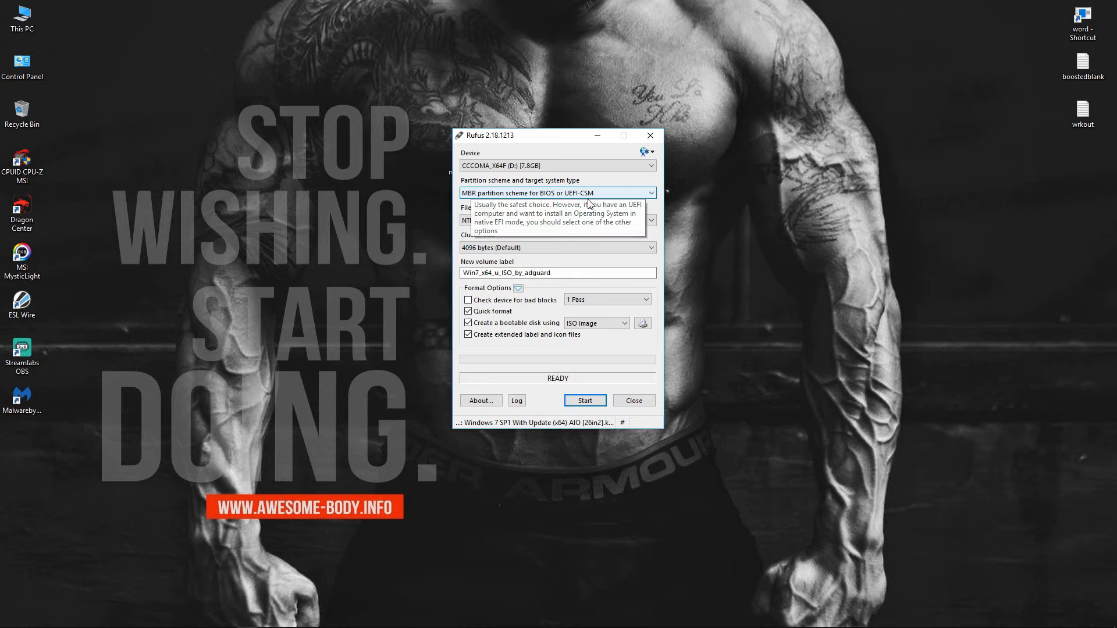
mouse_move(590, 204)
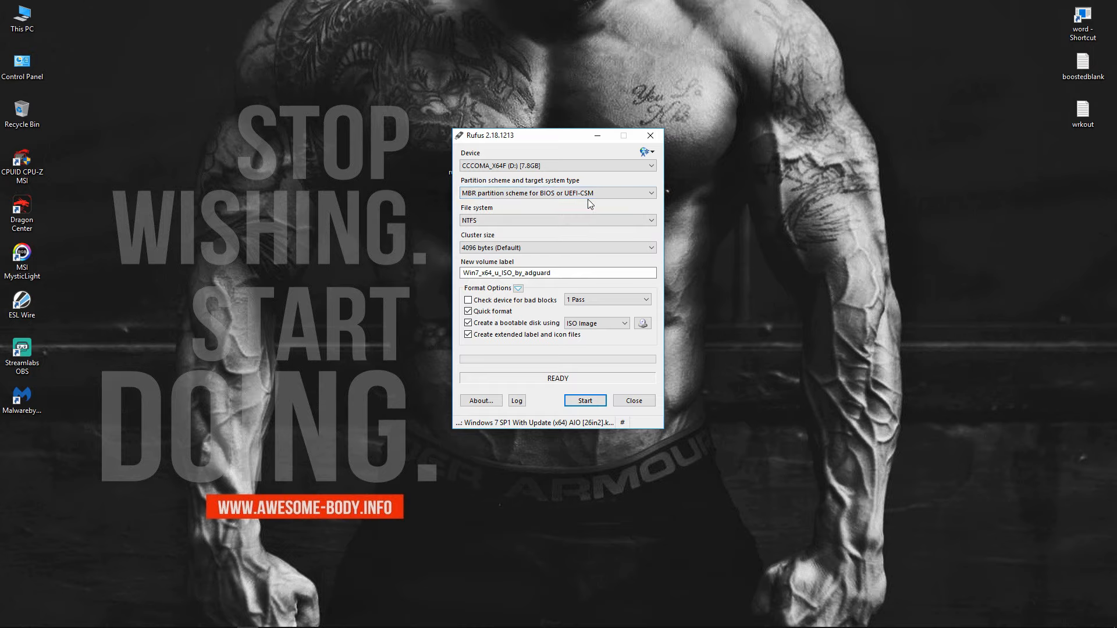
mouse_move(592, 203)
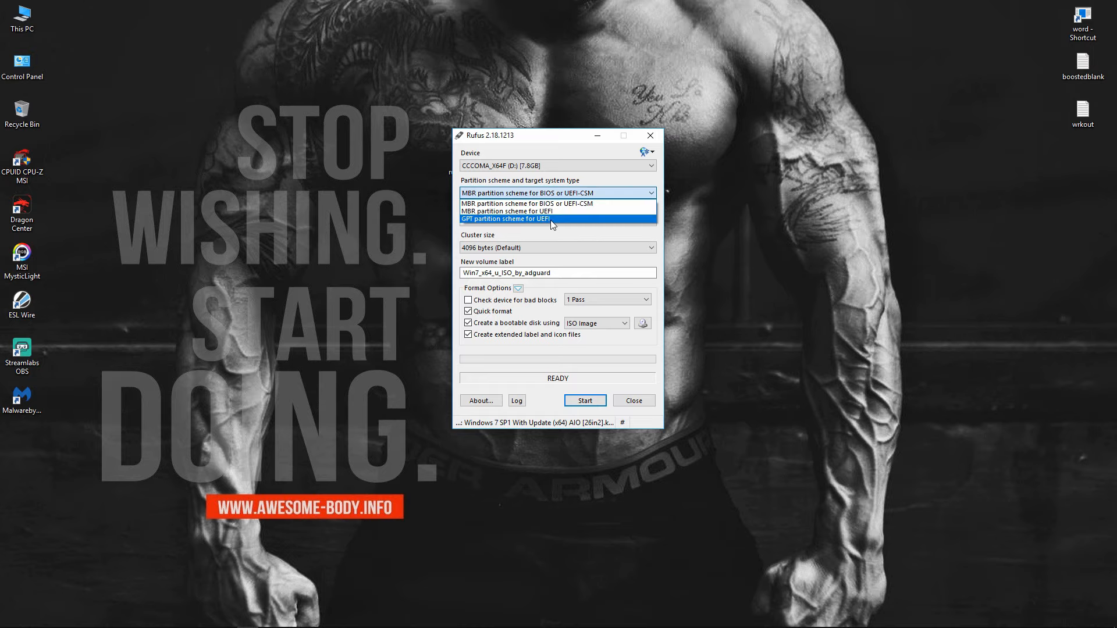
click(506, 219)
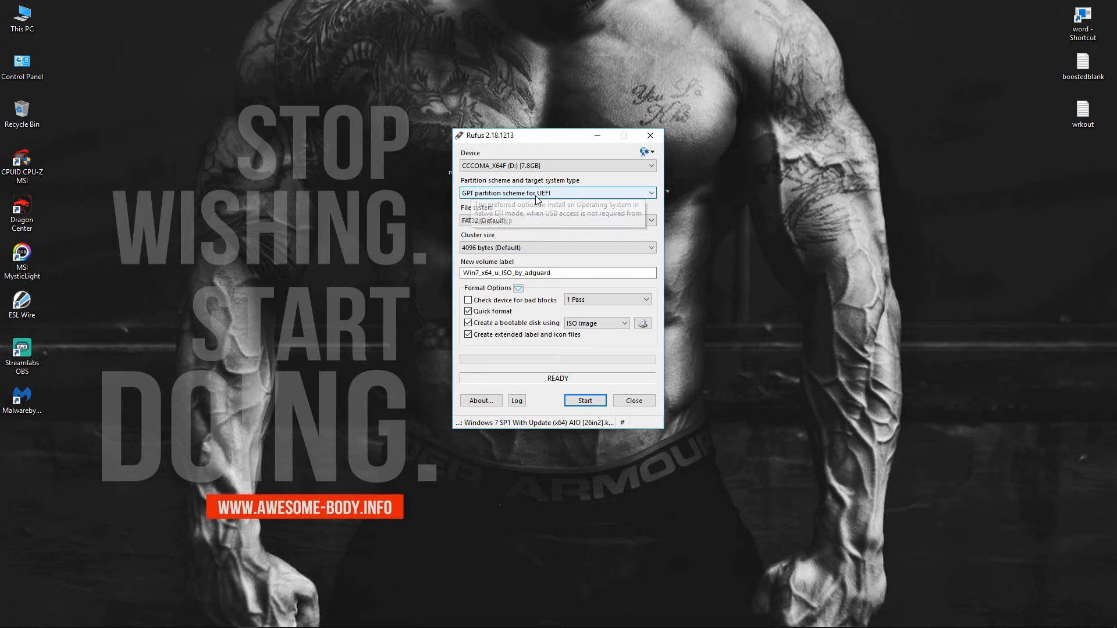
mouse_move(537, 200)
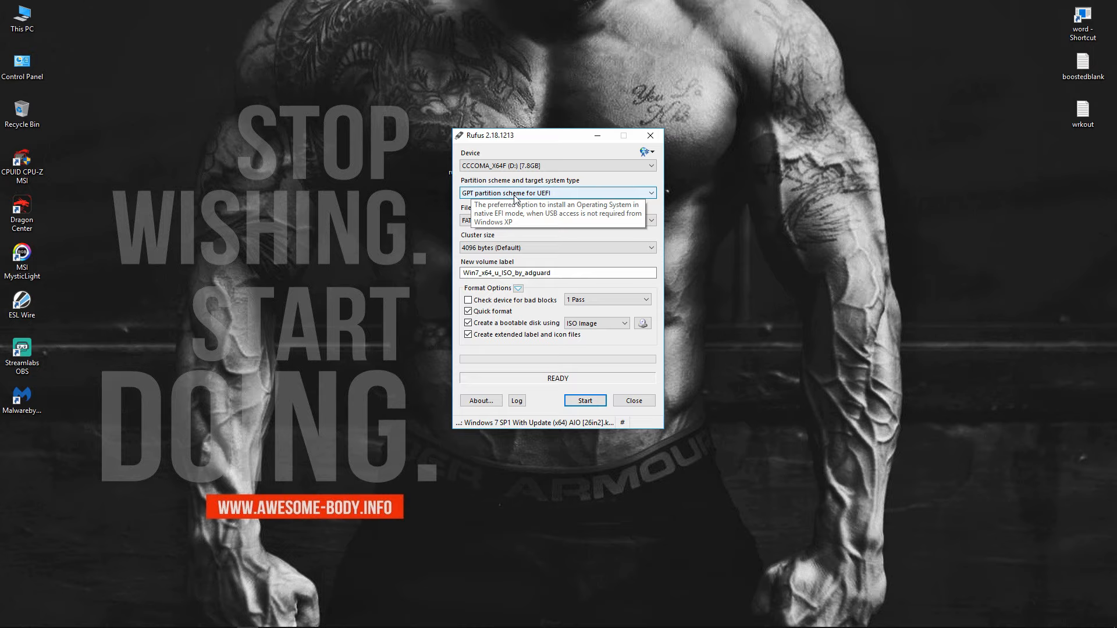
mouse_move(517, 206)
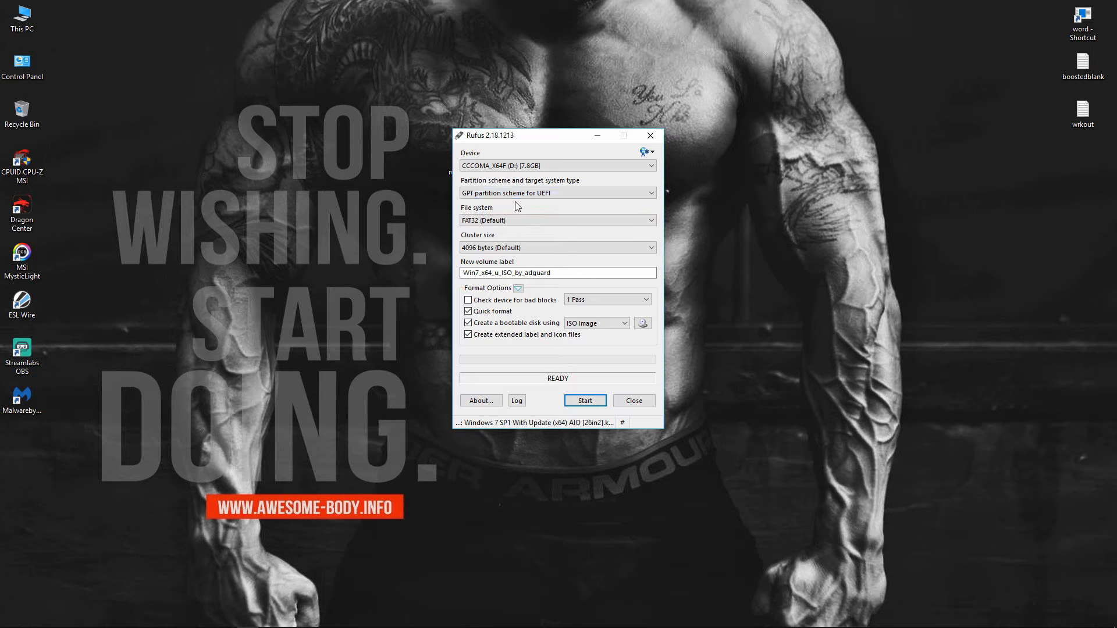
mouse_move(520, 203)
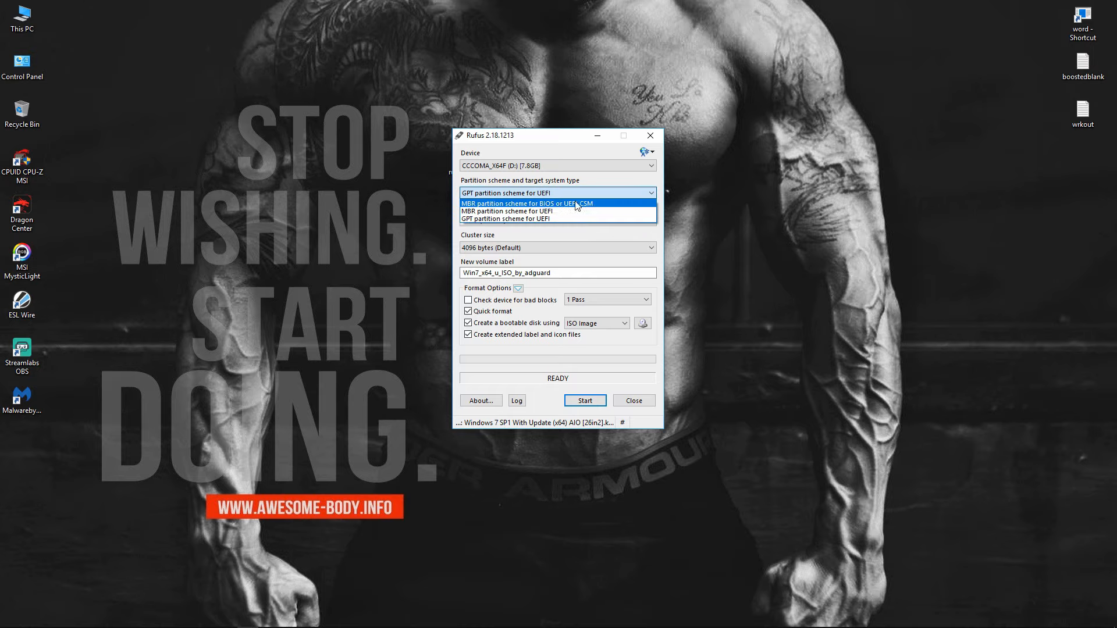
Step: Choose the MBR scheme for BIOS or UEFI-CSM with NTFS, then start the write
click(525, 203)
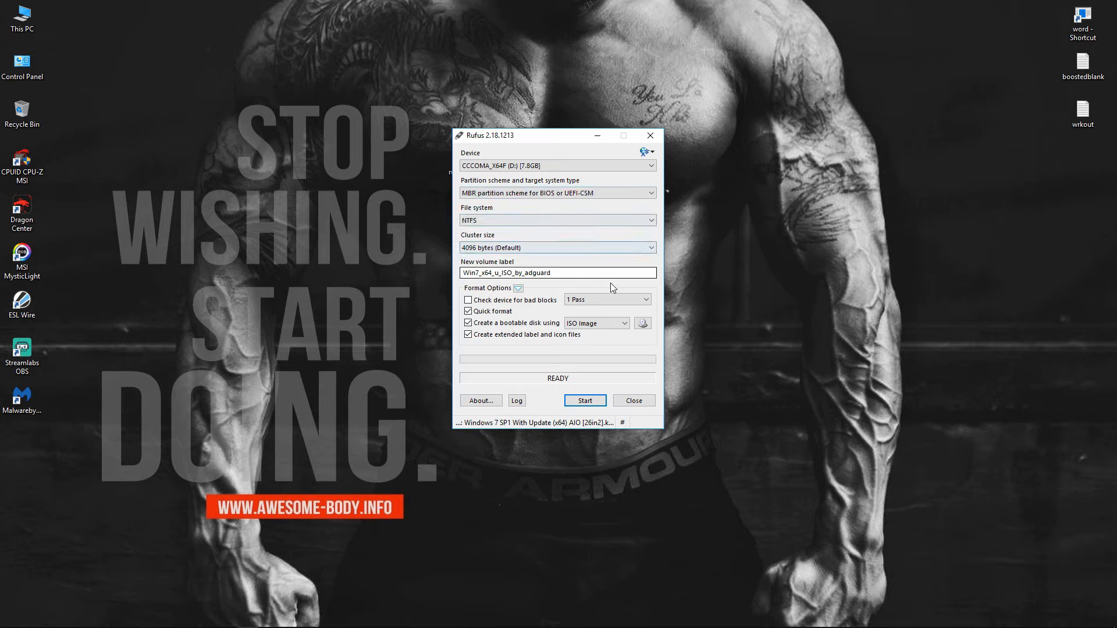
click(557, 220)
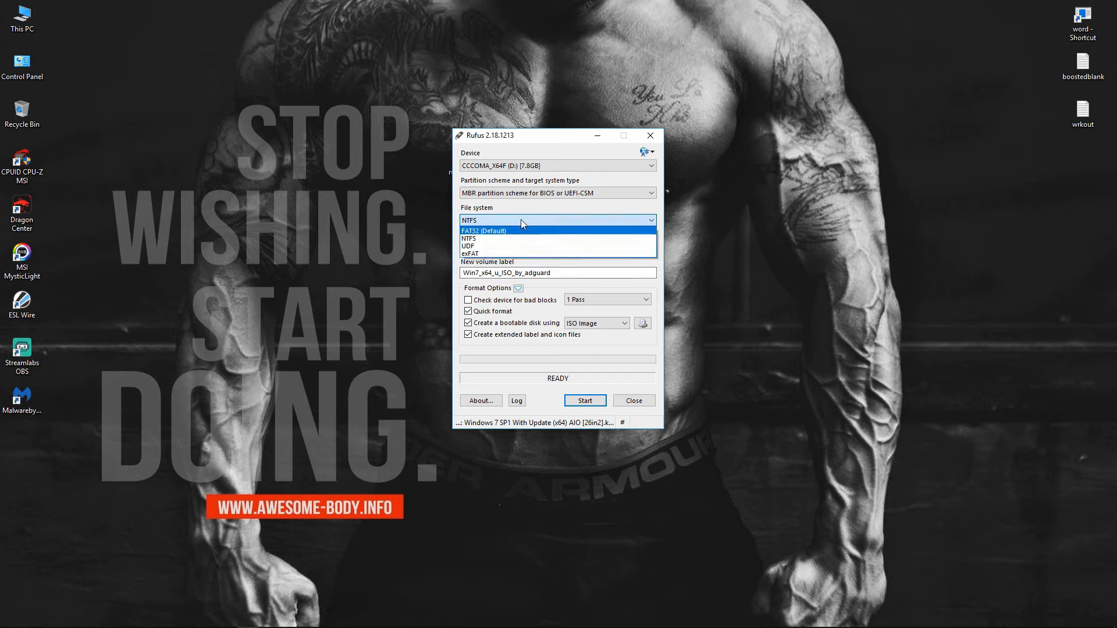
mouse_move(498, 242)
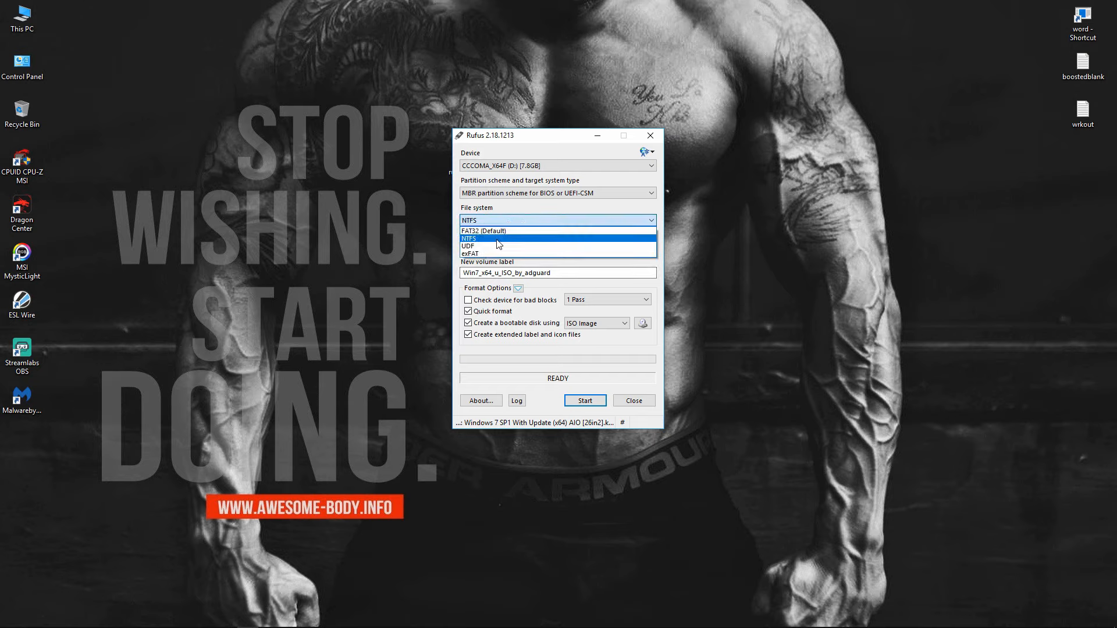
click(468, 238)
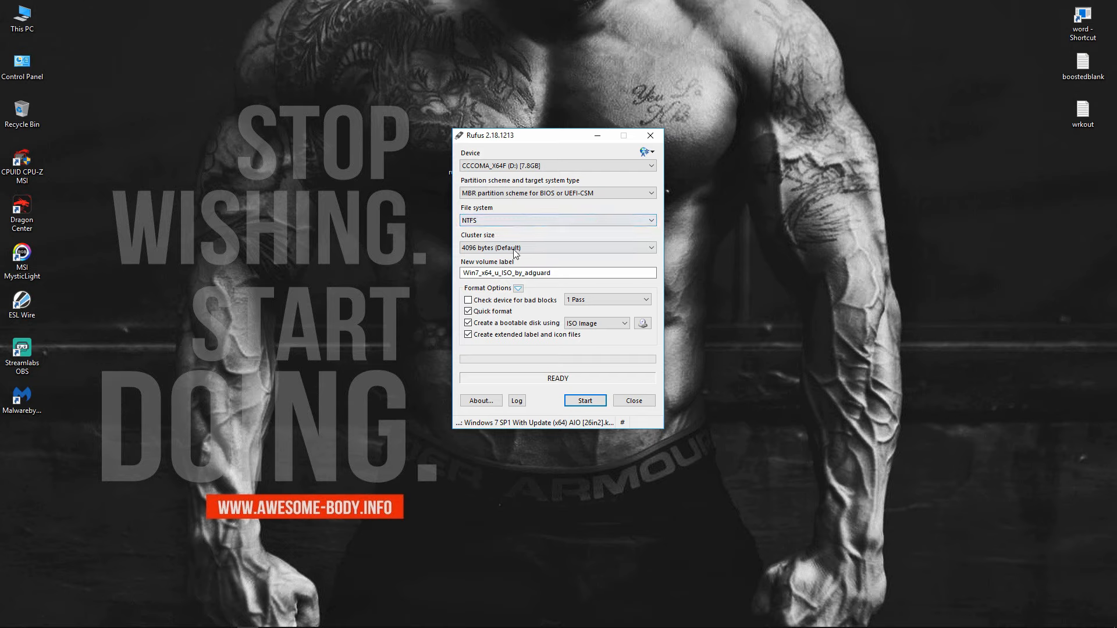
click(585, 400)
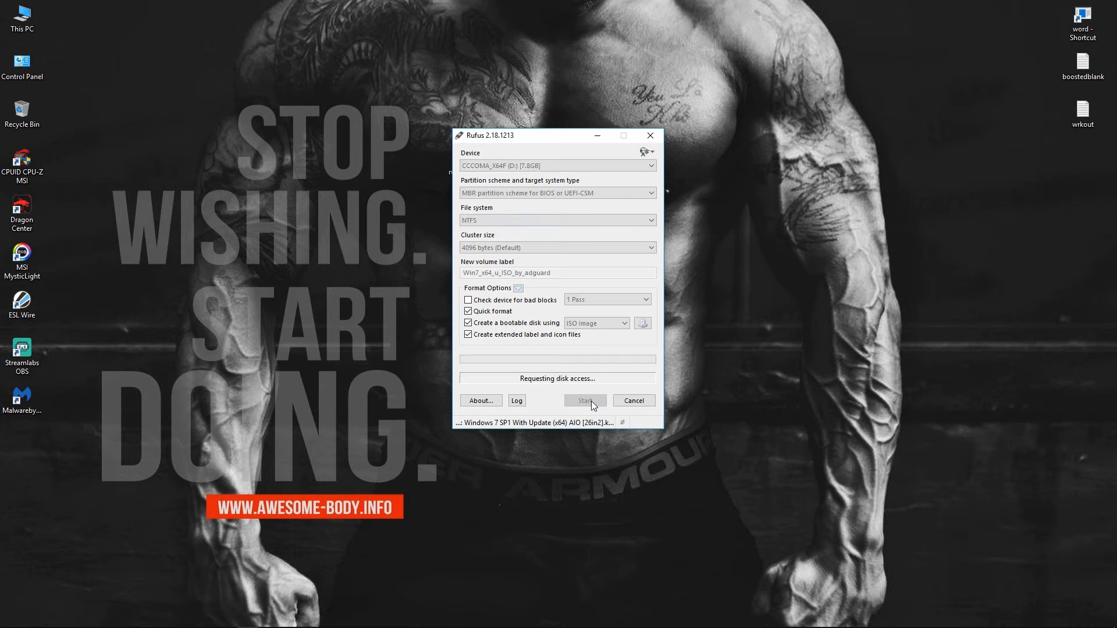
Step: Accept the warning that all data on the USB drive will be erased
click(586, 400)
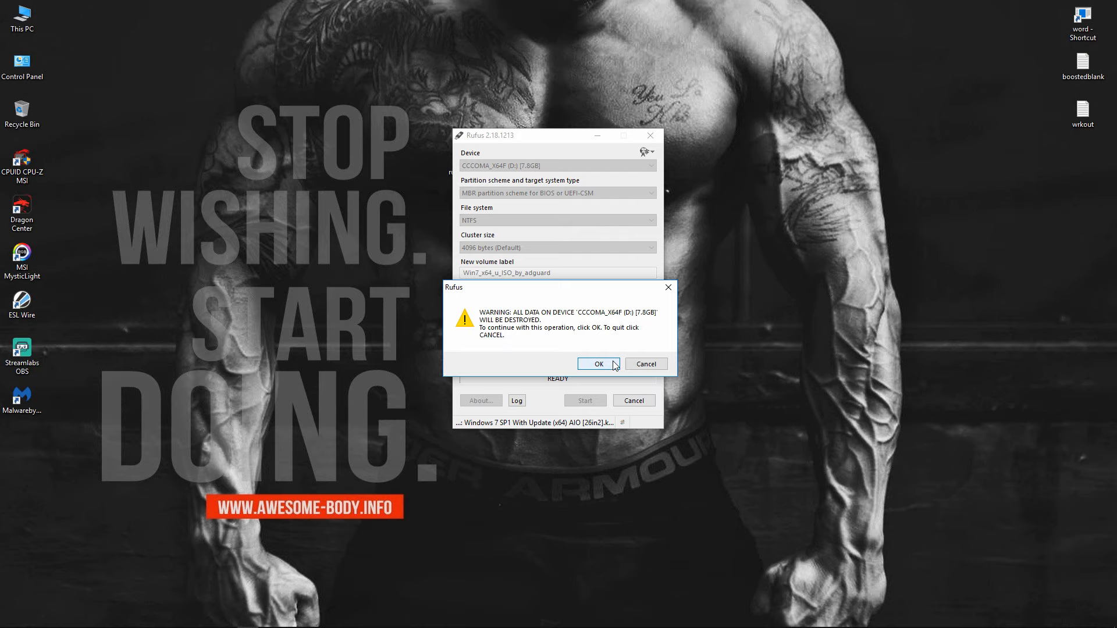
click(598, 364)
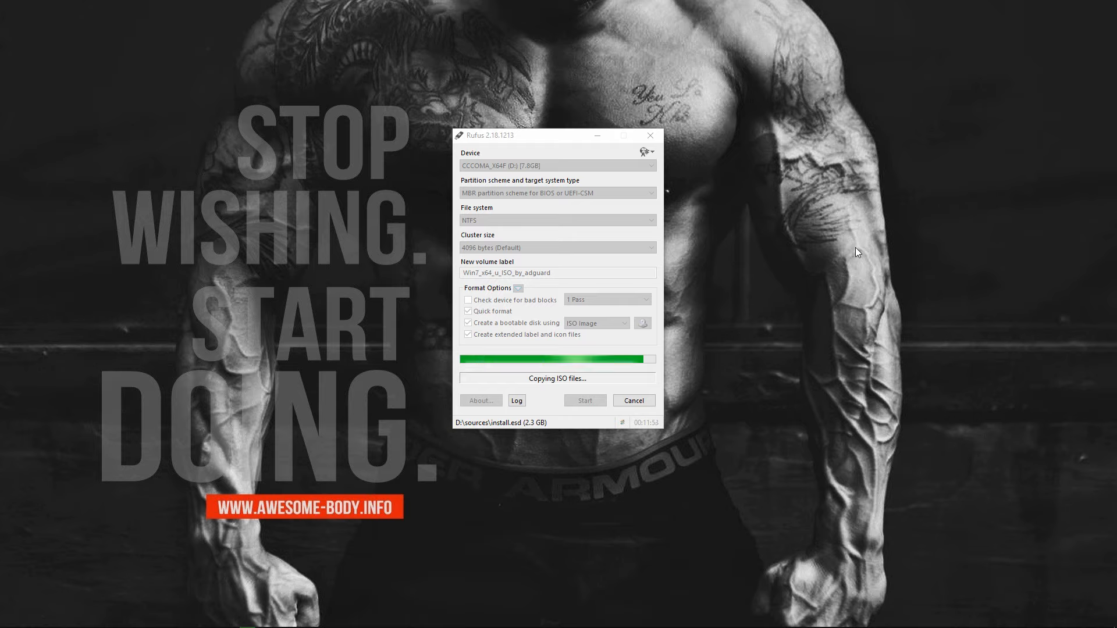
mouse_move(964, 128)
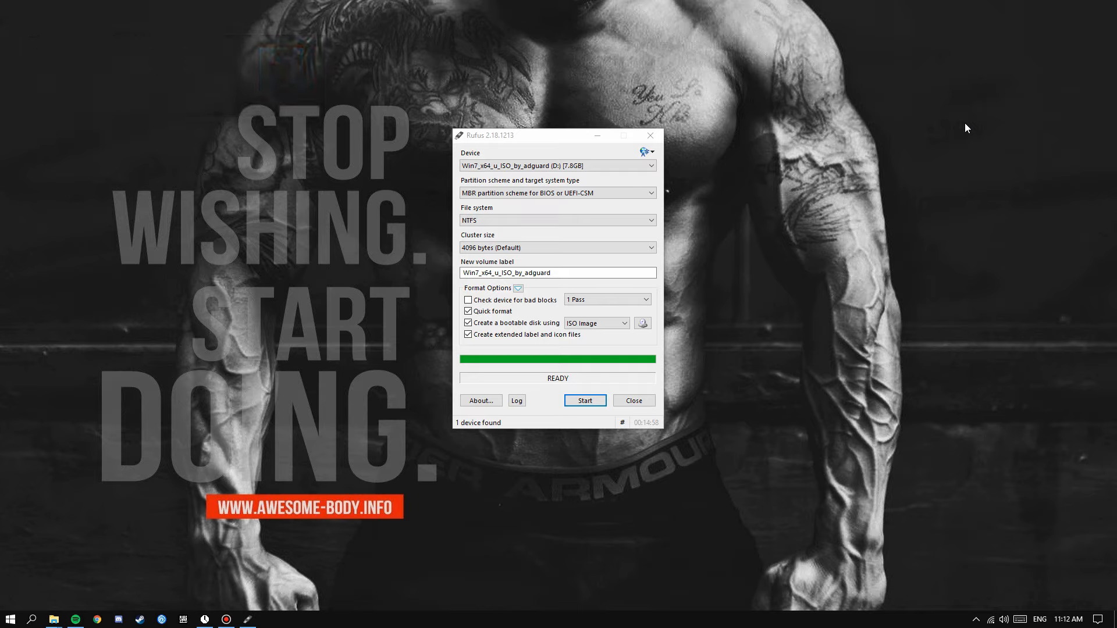
mouse_move(960, 126)
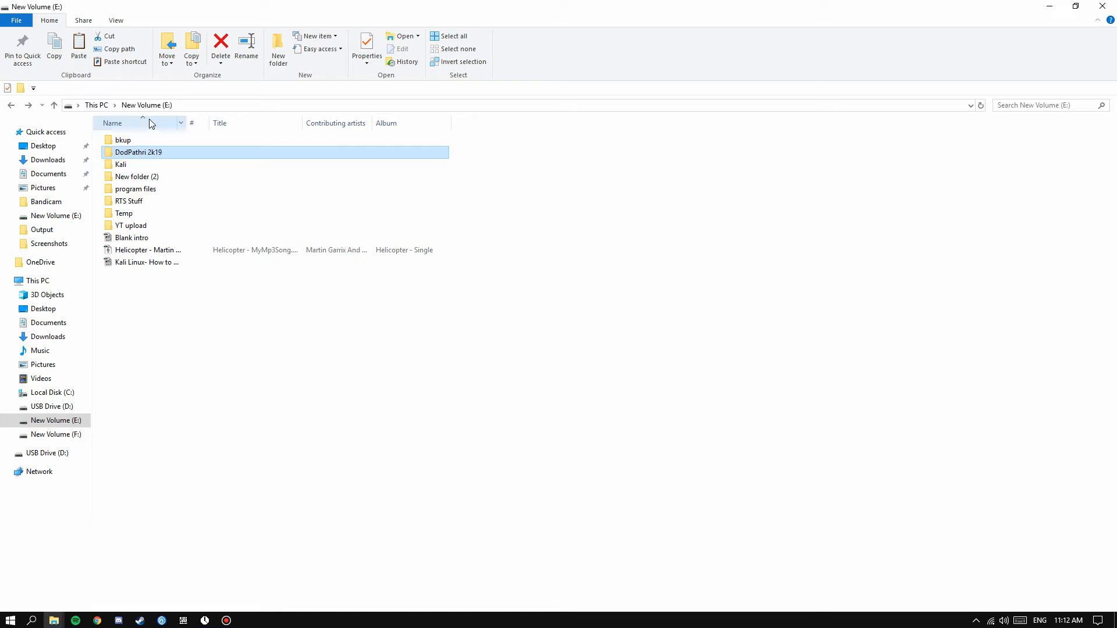
Step: Open USB Drive (D:) and refresh its listing to show the Windows 7 setup files
click(38, 281)
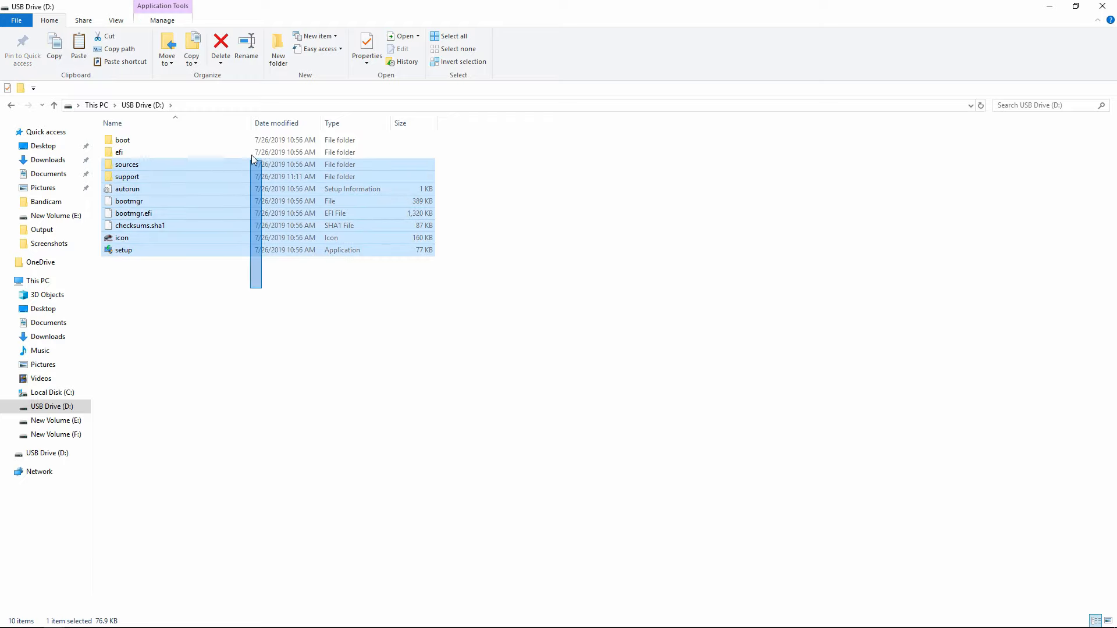
right_click(297, 332)
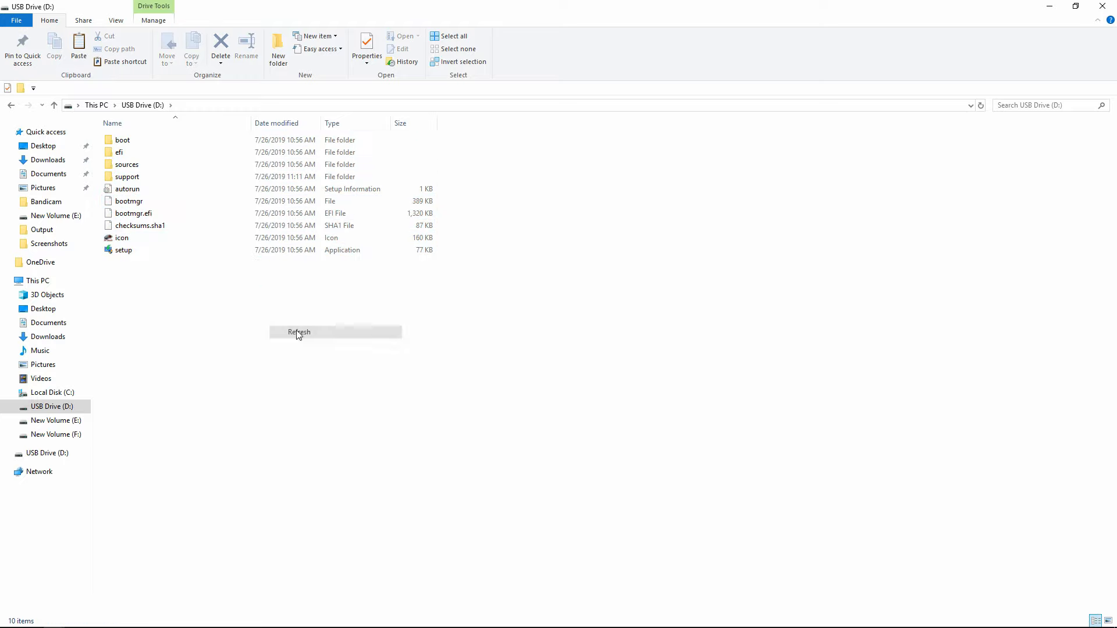